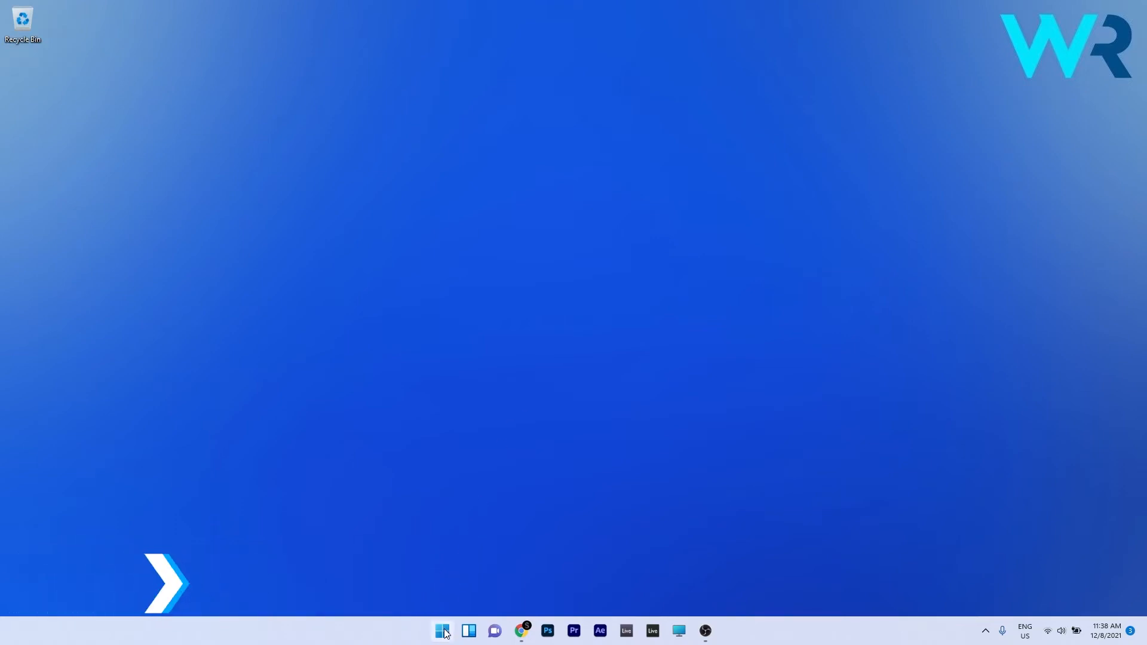
Step: Launch Settings from the Start menu and select the Gaming section
left_click(442, 631)
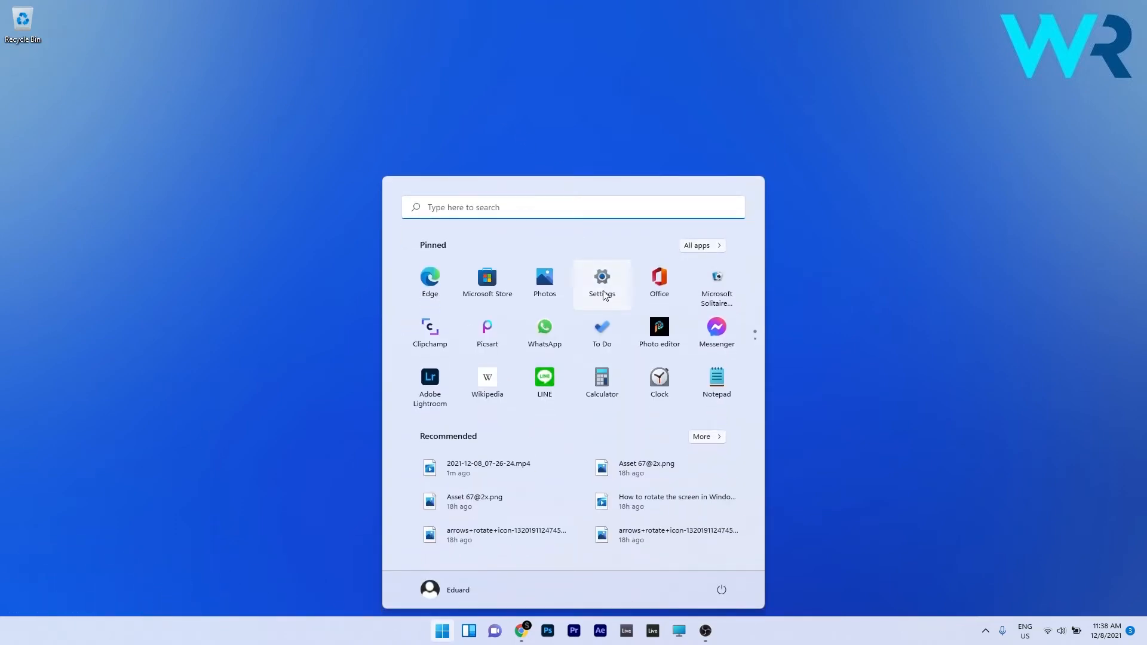
left_click(601, 282)
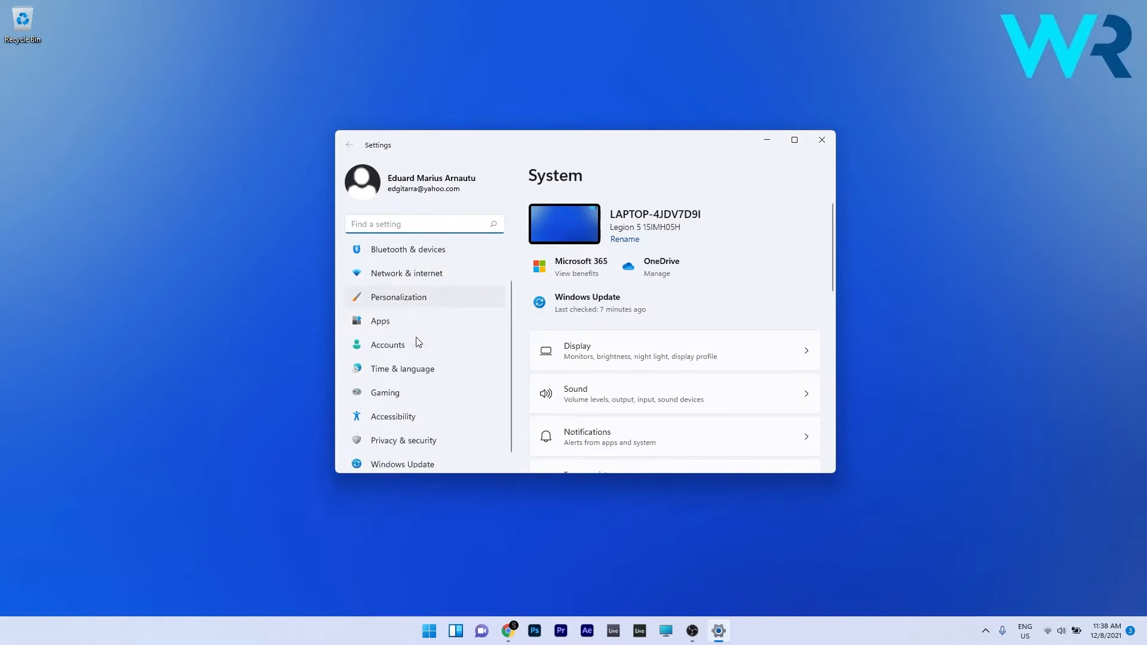
left_click(385, 392)
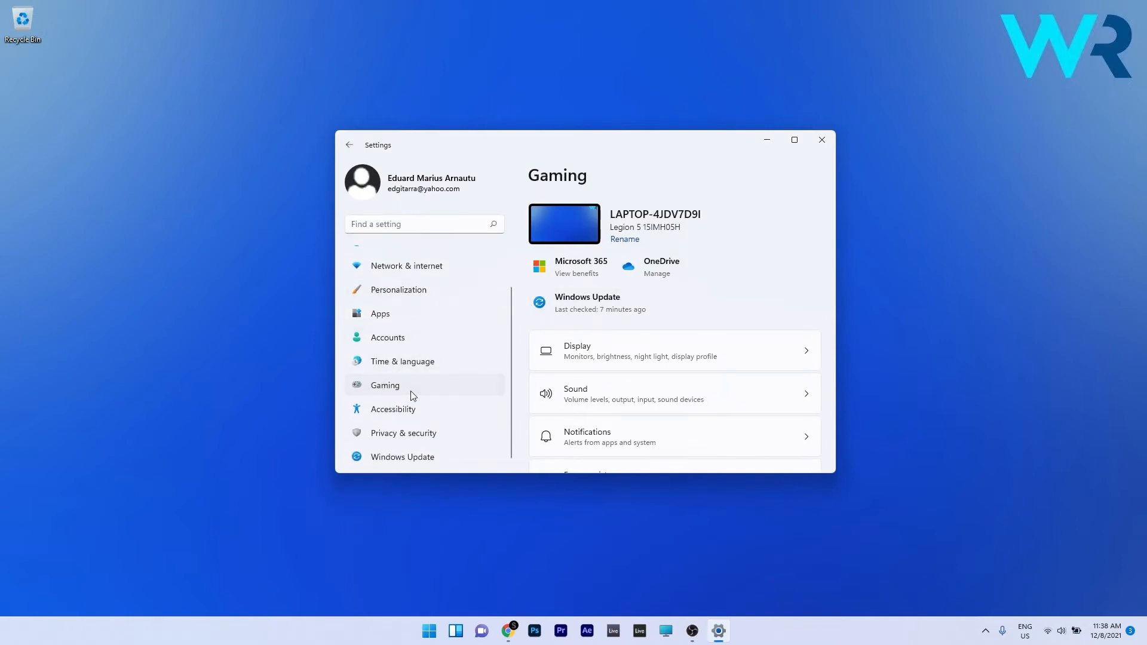
Step: Confirm the Xbox Game Bar controller-button toggle is On, then close Settings
left_click(385, 385)
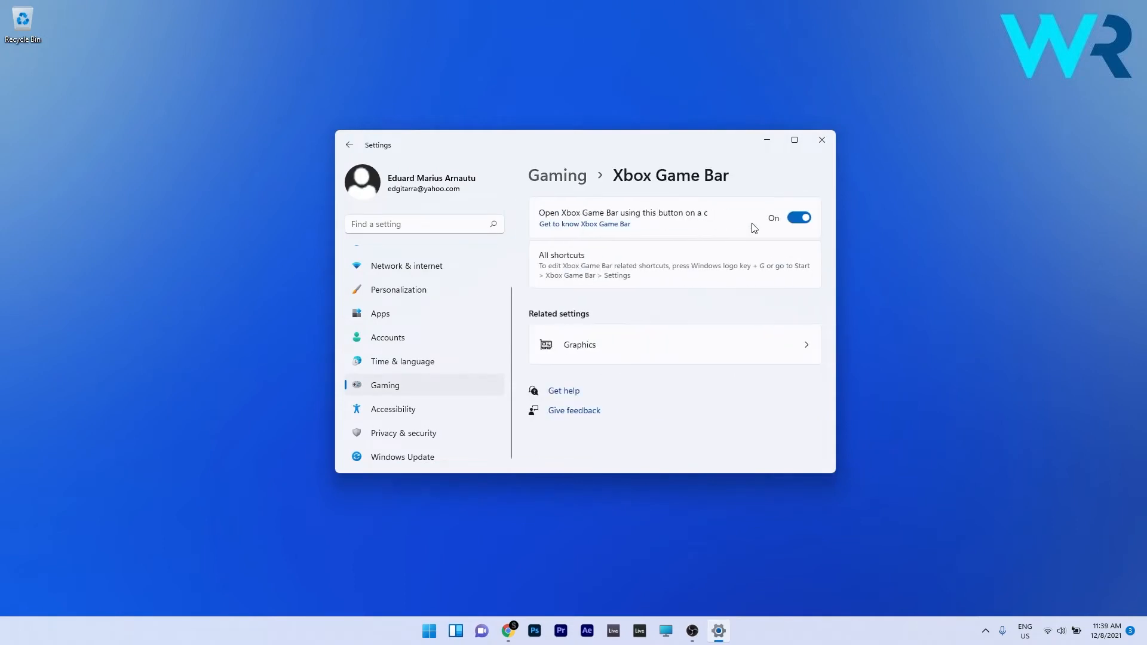
mouse_move(850, 216)
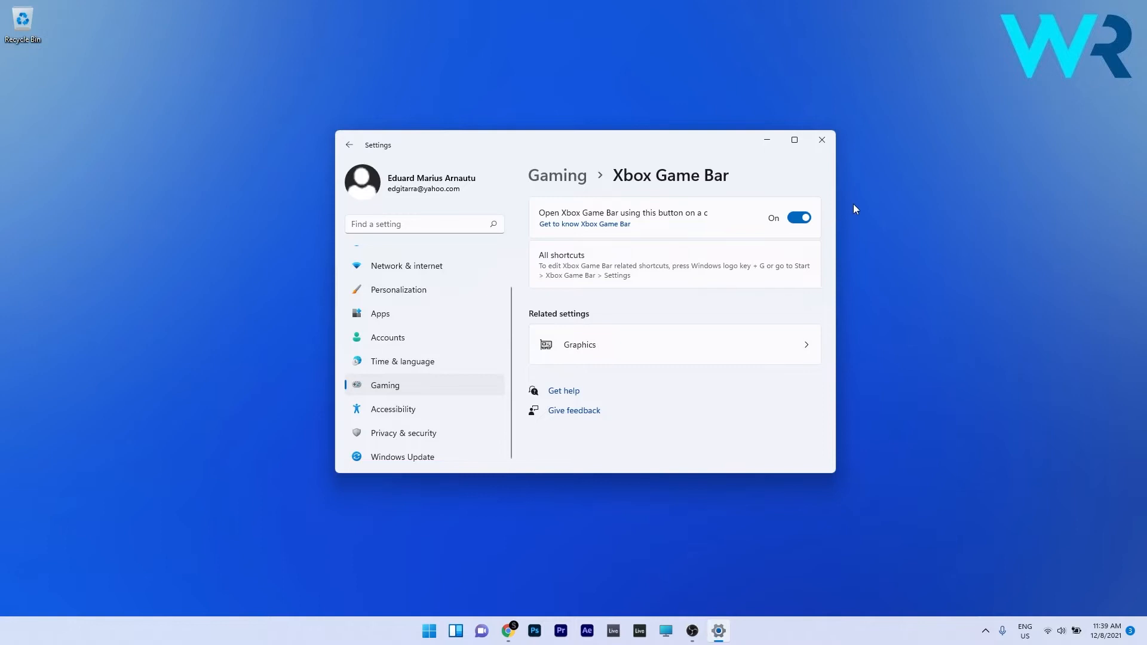
mouse_move(855, 227)
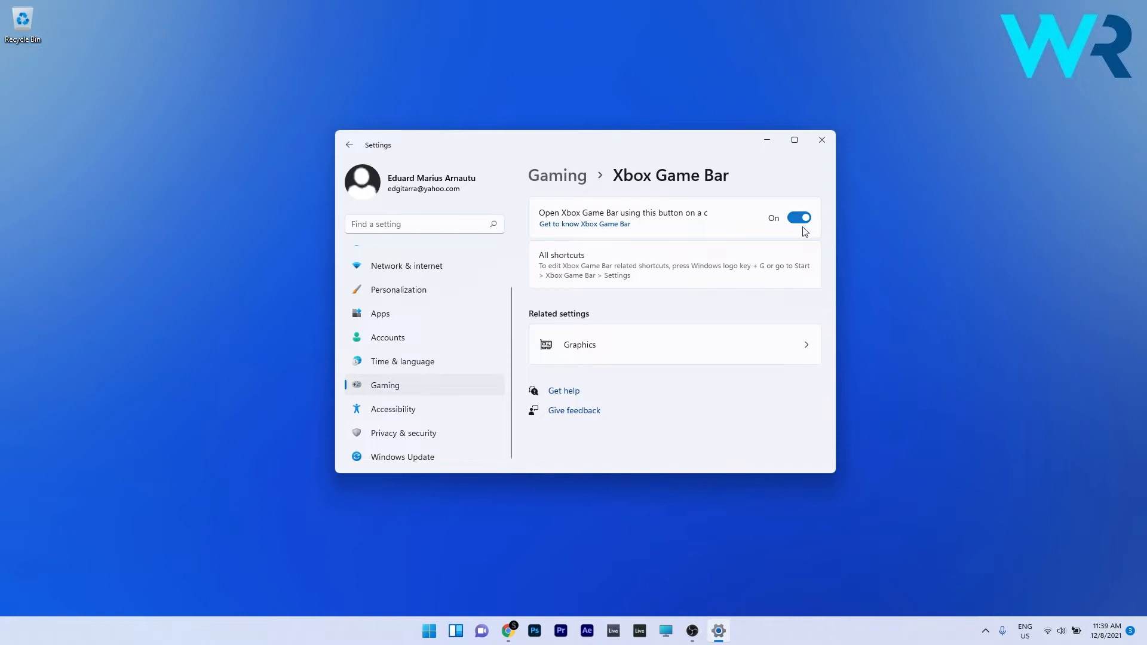
mouse_move(800, 211)
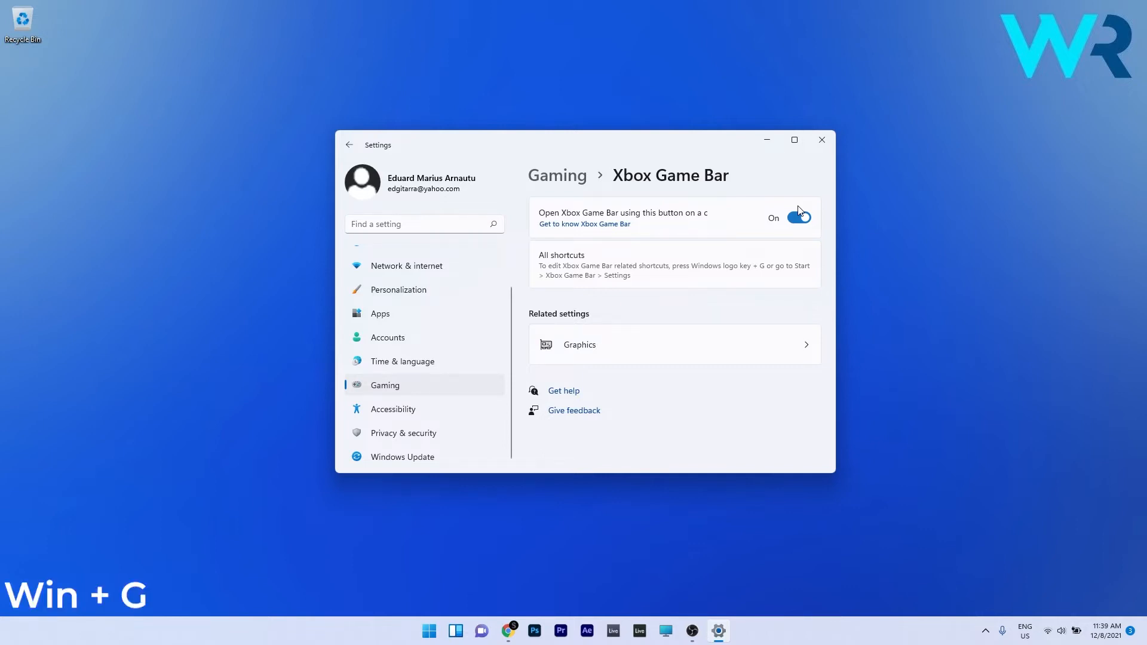
left_click(821, 140)
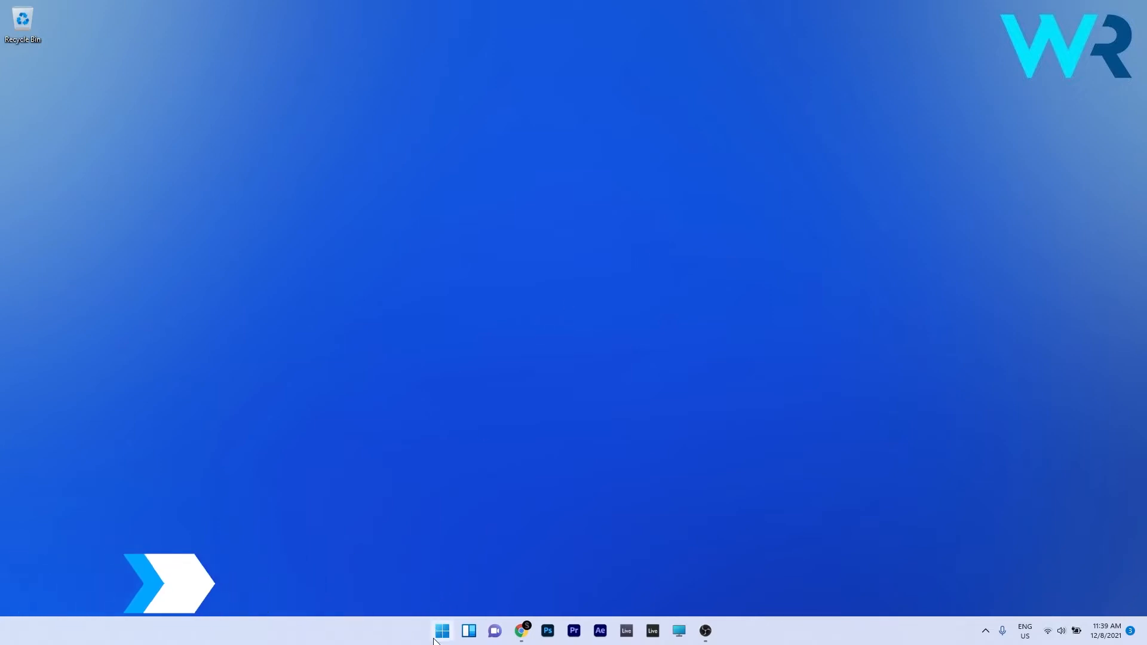
Step: Filter installed apps by 'xbox' and bring up the options menu for Xbox Game Bar
left_click(441, 631)
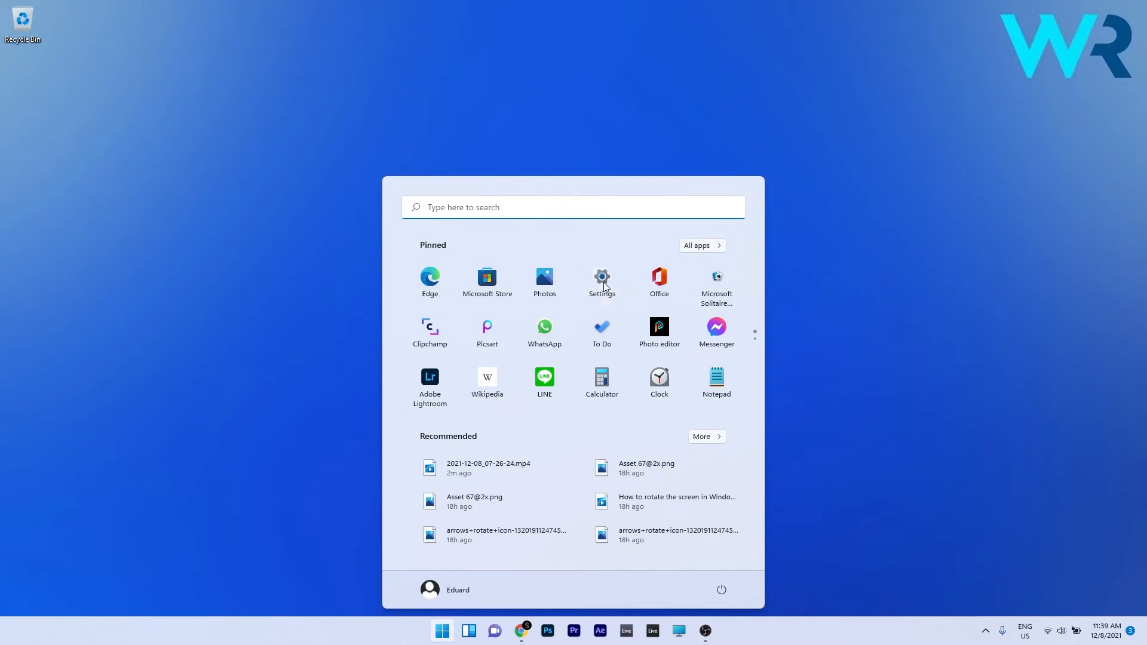
left_click(601, 282)
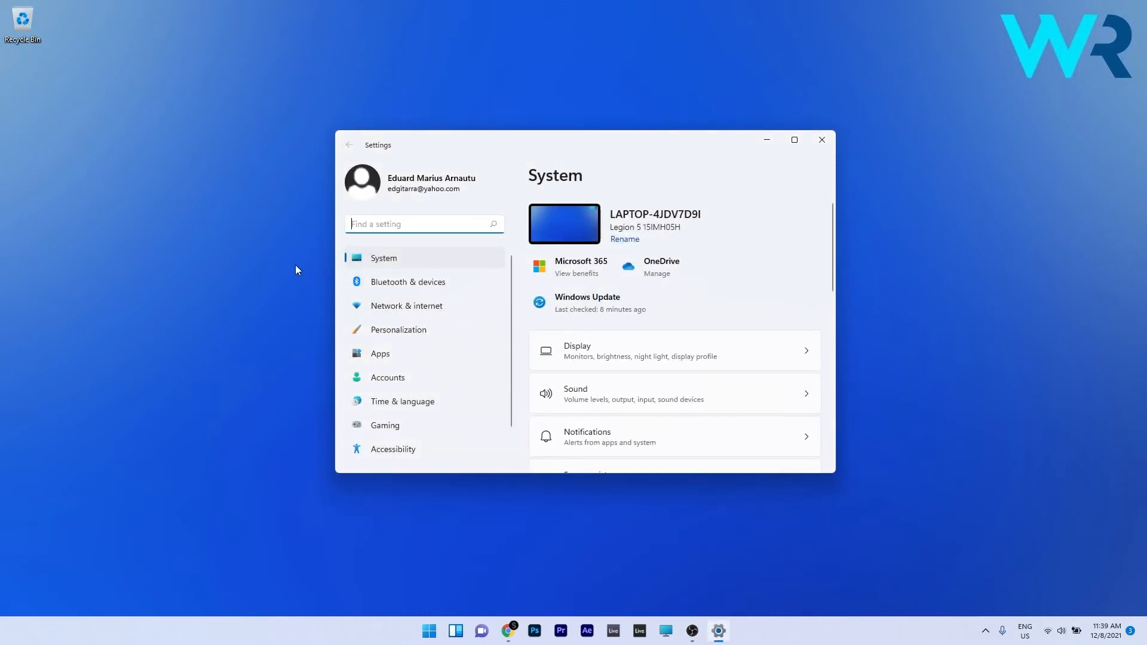
left_click(380, 353)
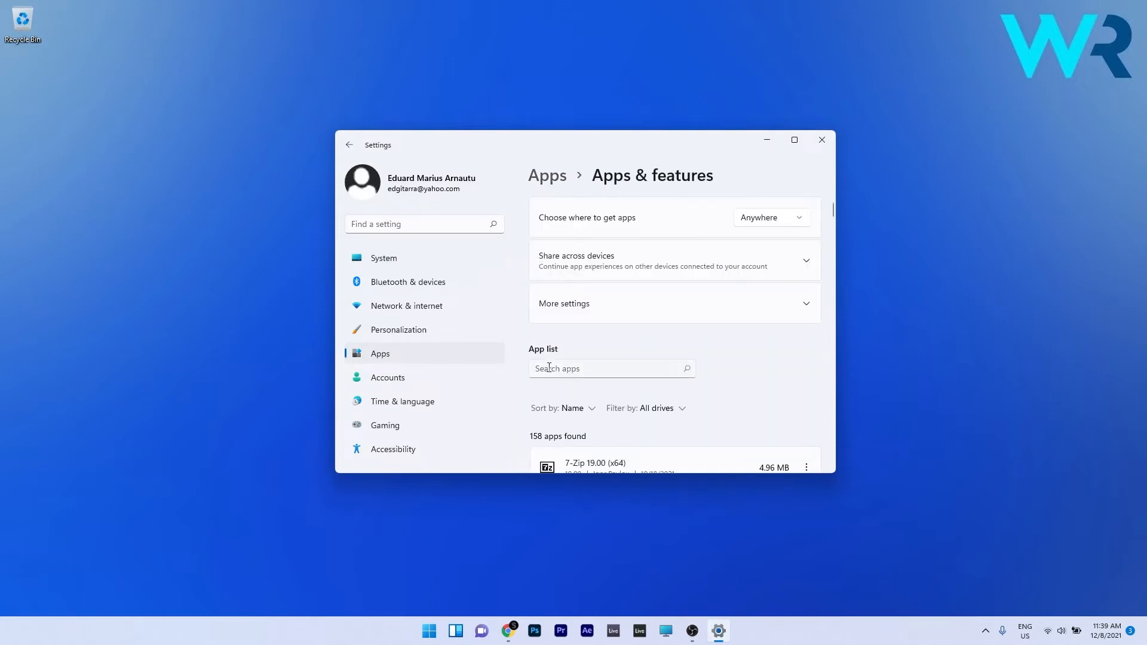
type("xbox")
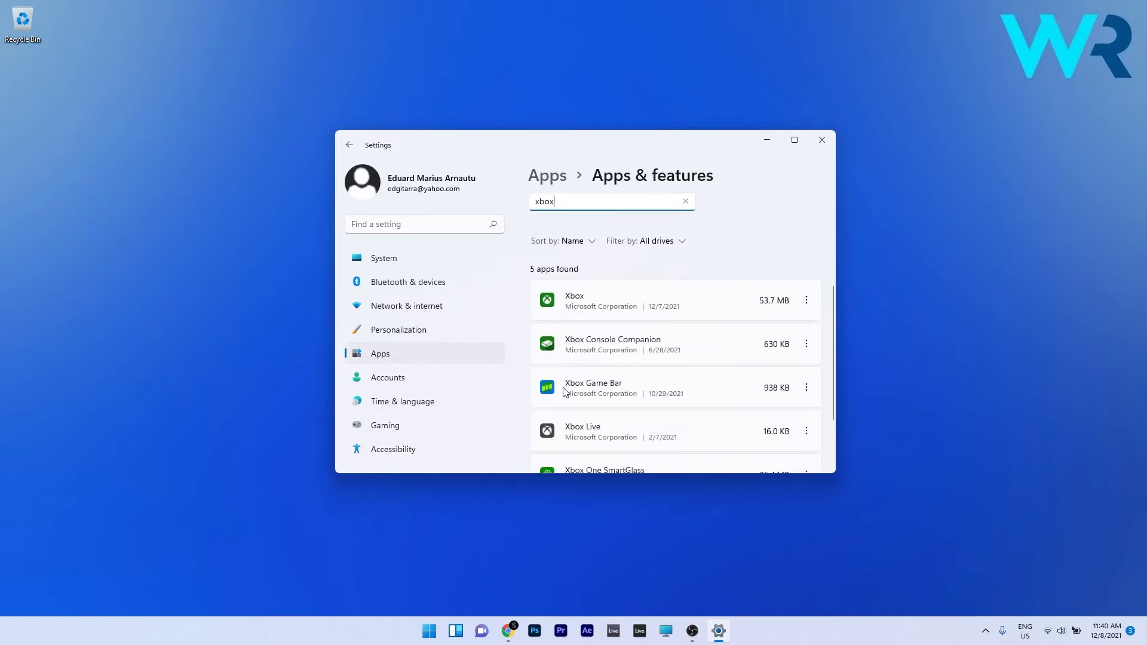
mouse_move(805, 387)
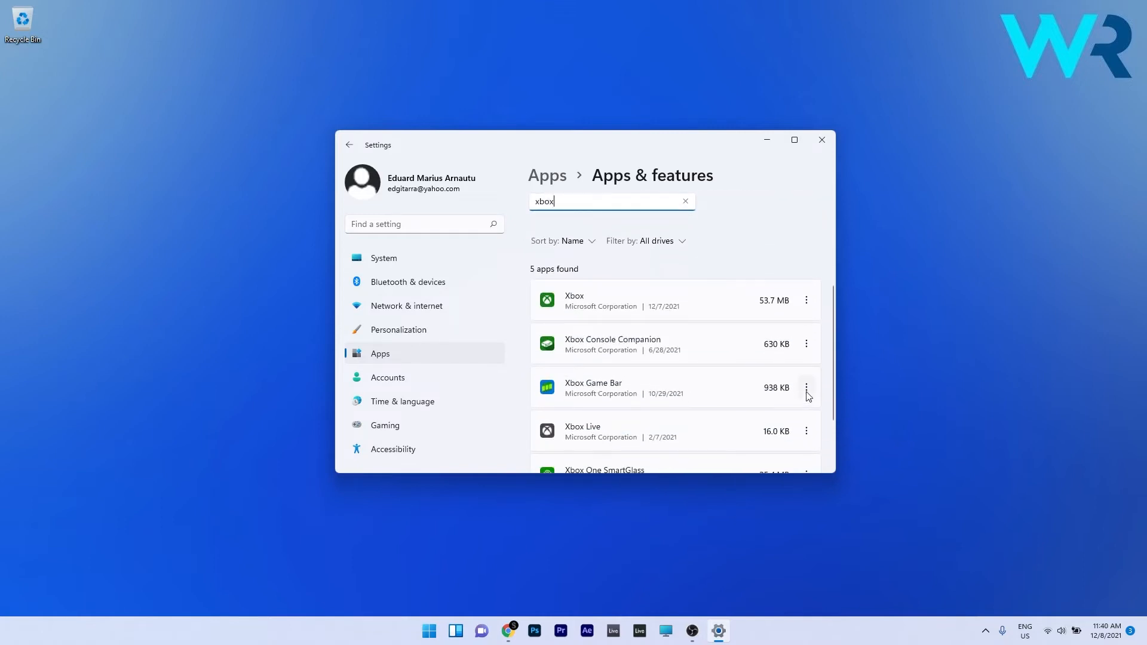
left_click(806, 387)
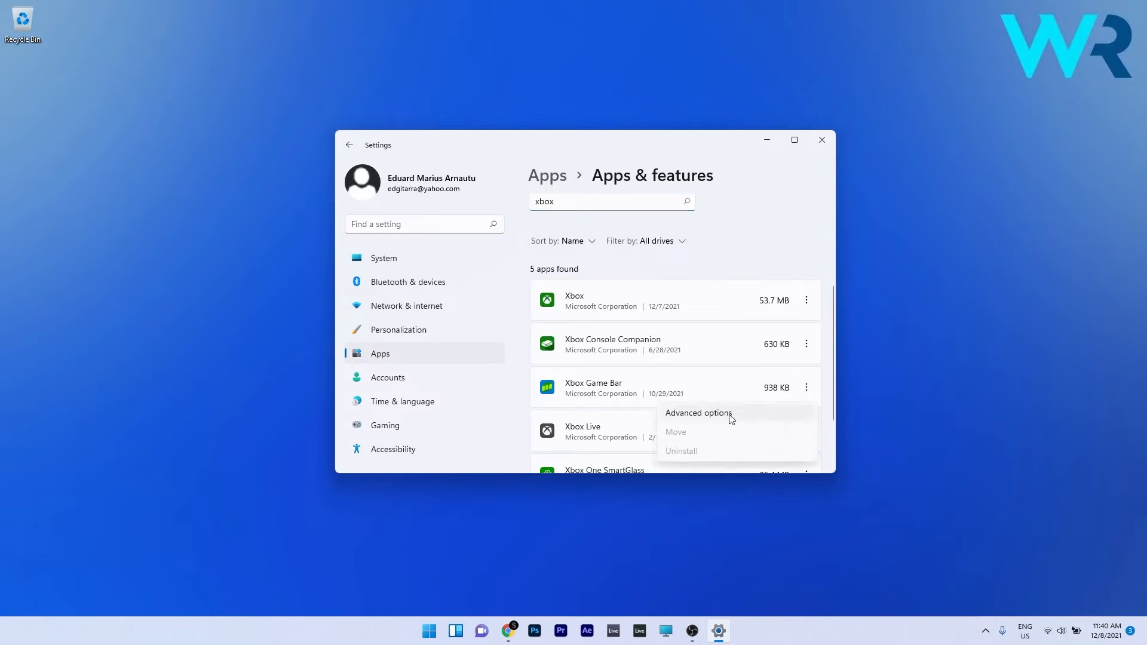
Step: Review Xbox Game Bar's Repair and Reset in Advanced options, then search 'regedit' from Start
left_click(698, 413)
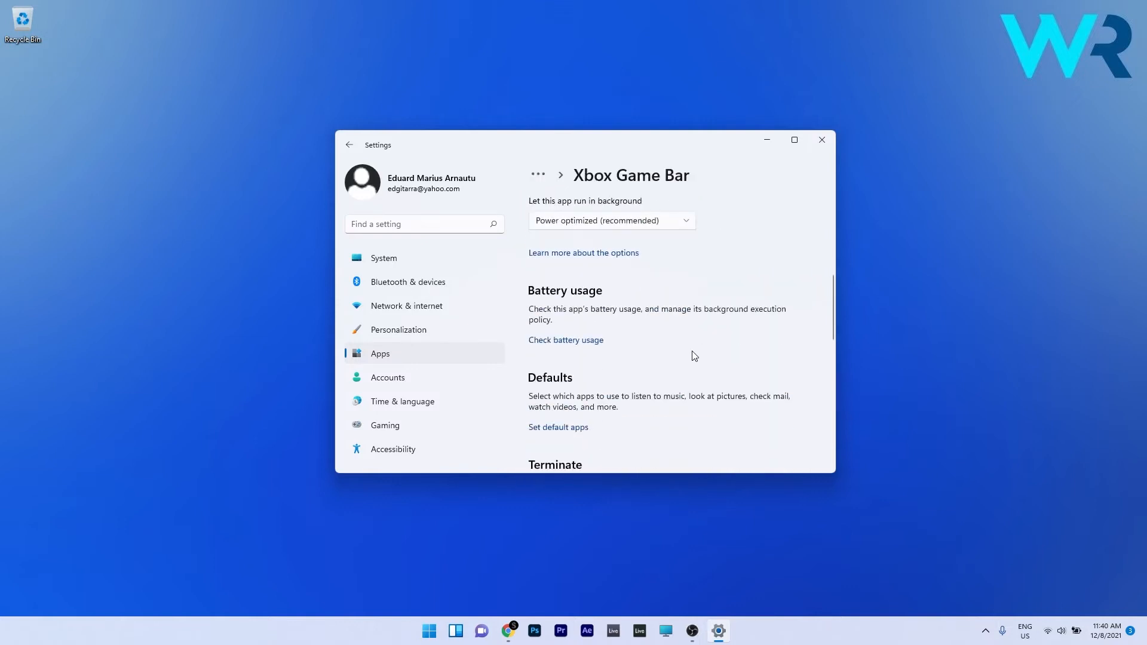
scroll("down", 3)
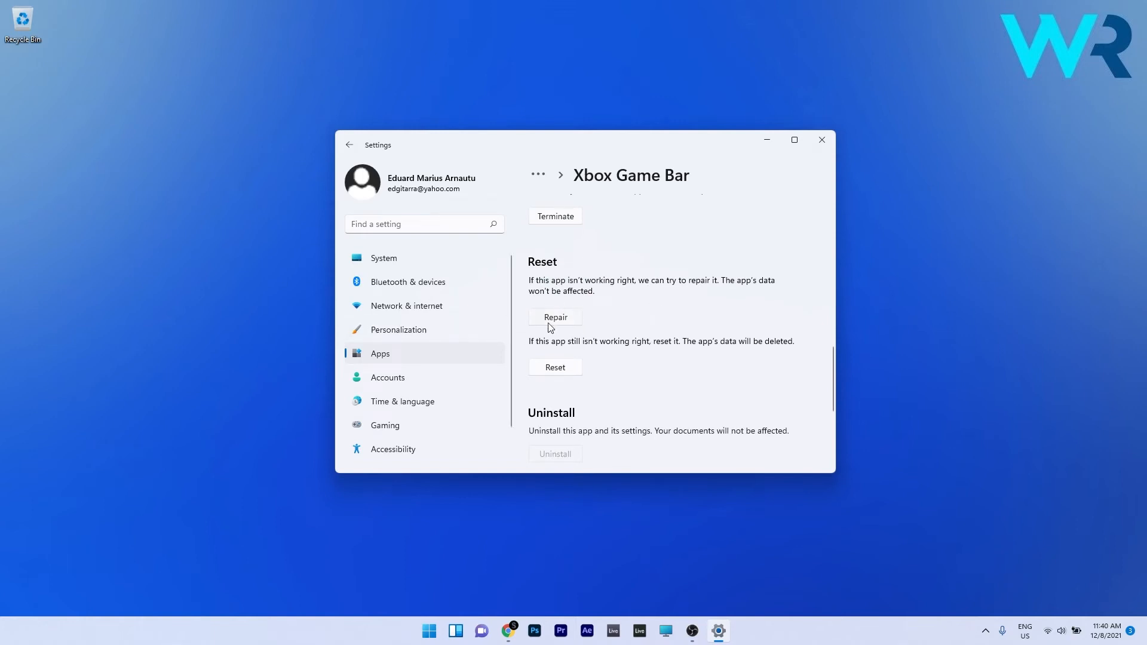
mouse_move(659, 318)
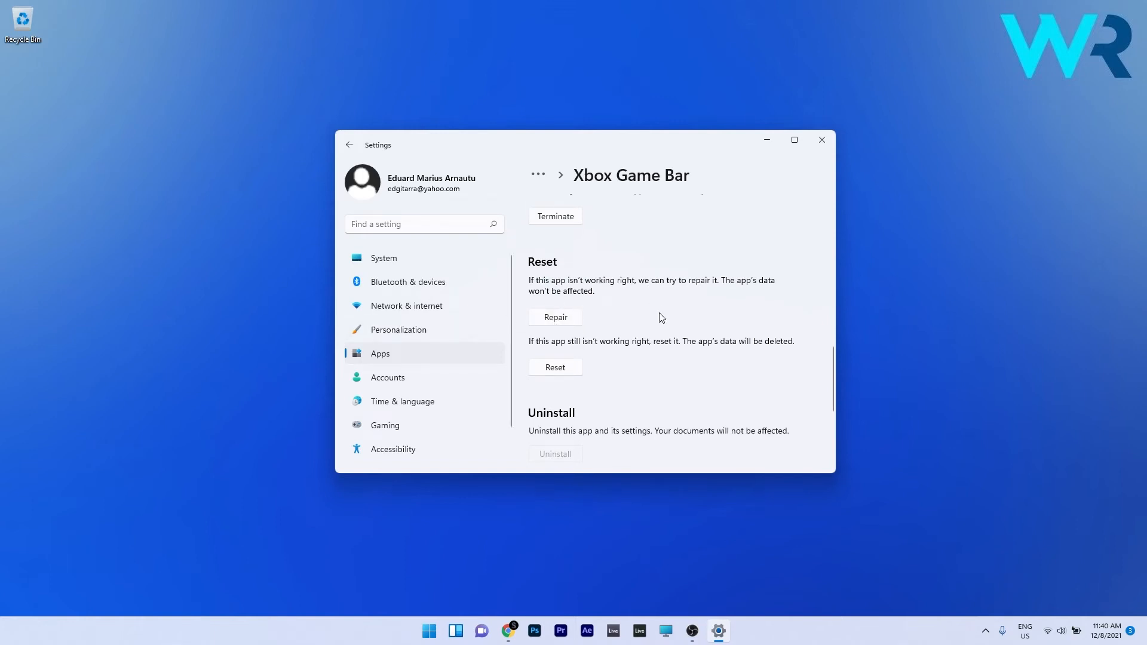
mouse_move(613, 374)
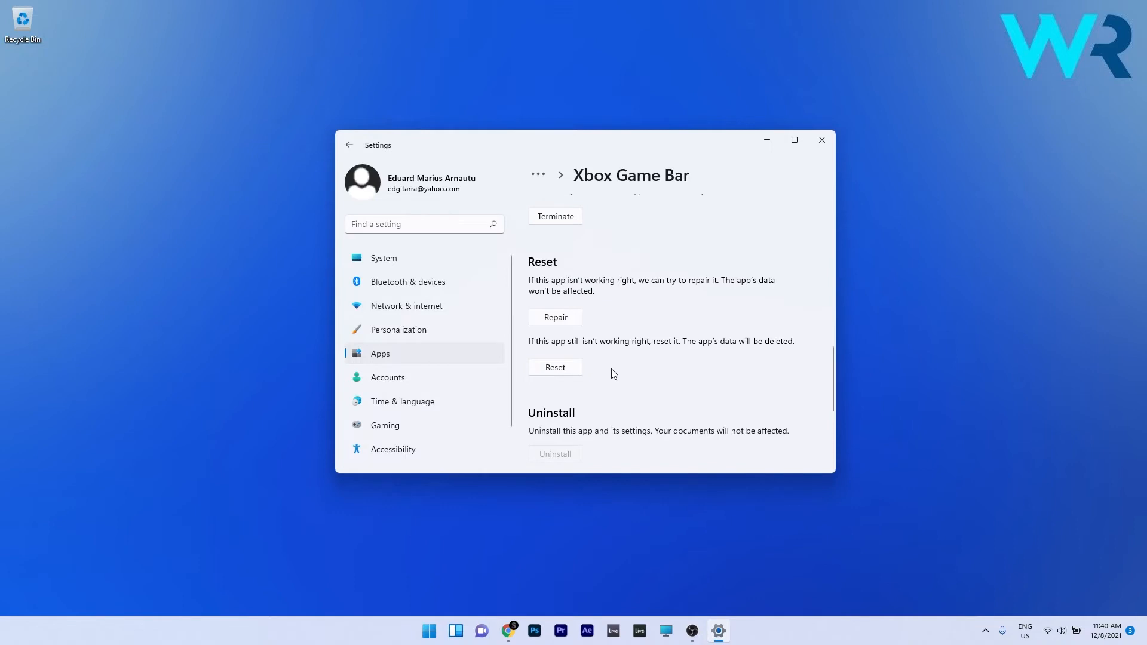
mouse_move(553, 385)
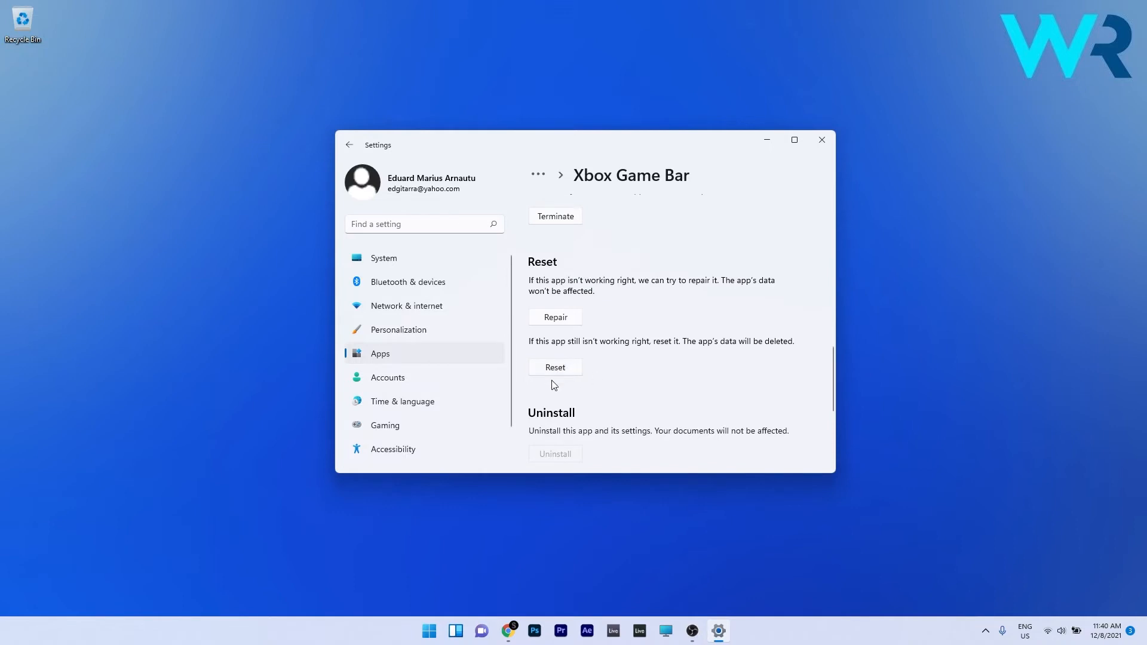
mouse_move(636, 370)
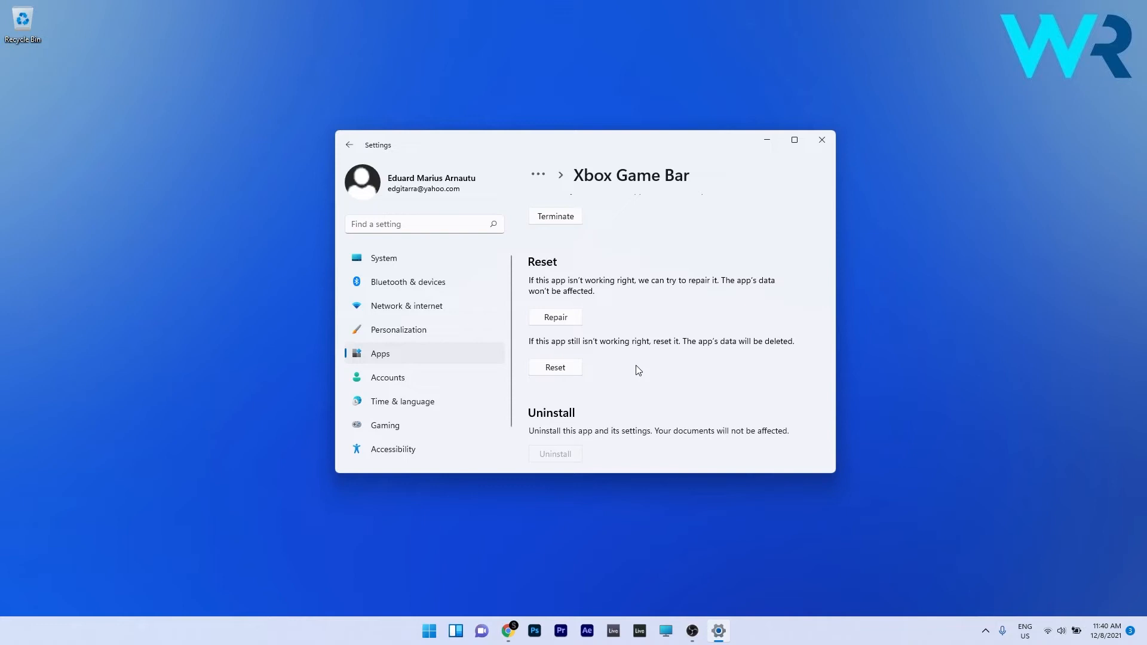
left_click(820, 140)
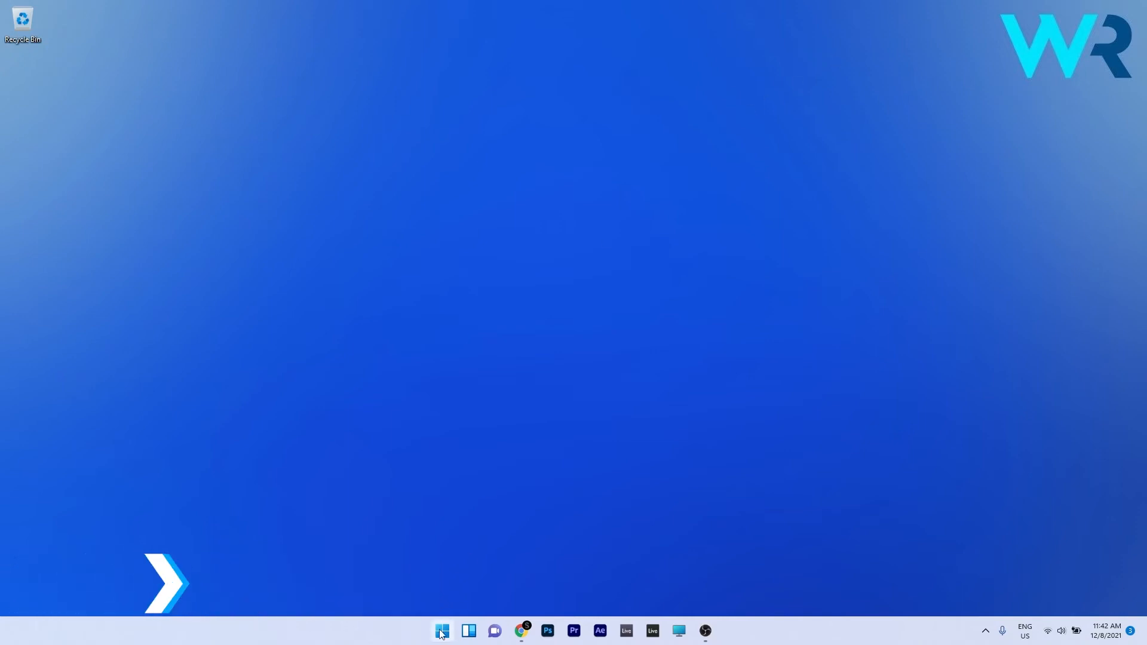
type("regedit")
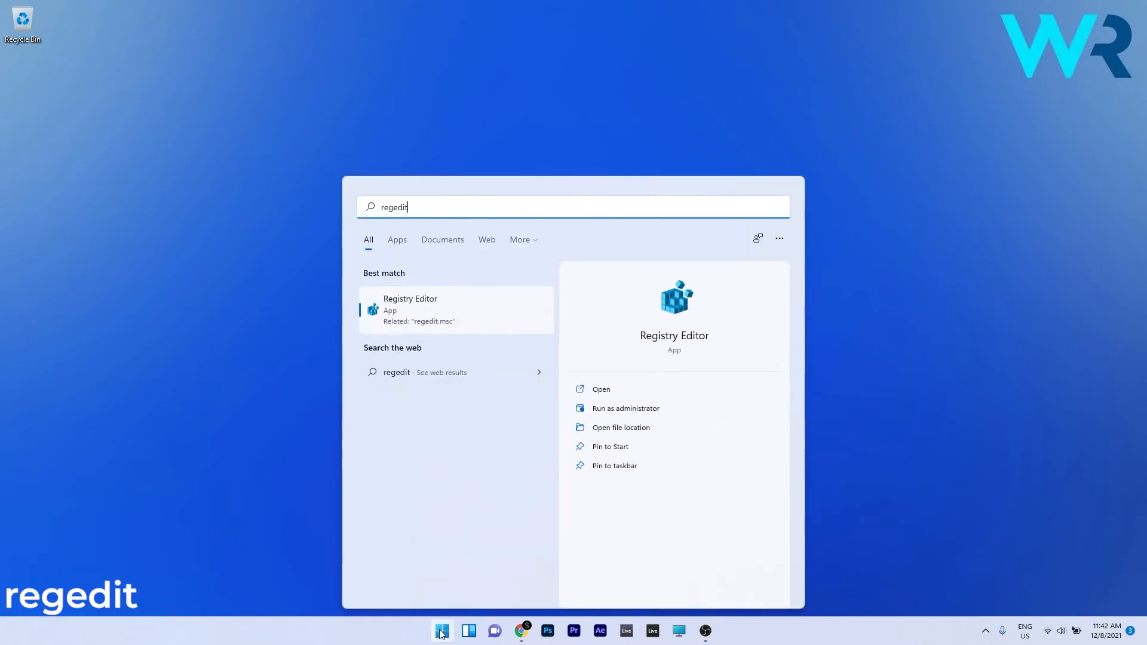
mouse_move(473, 307)
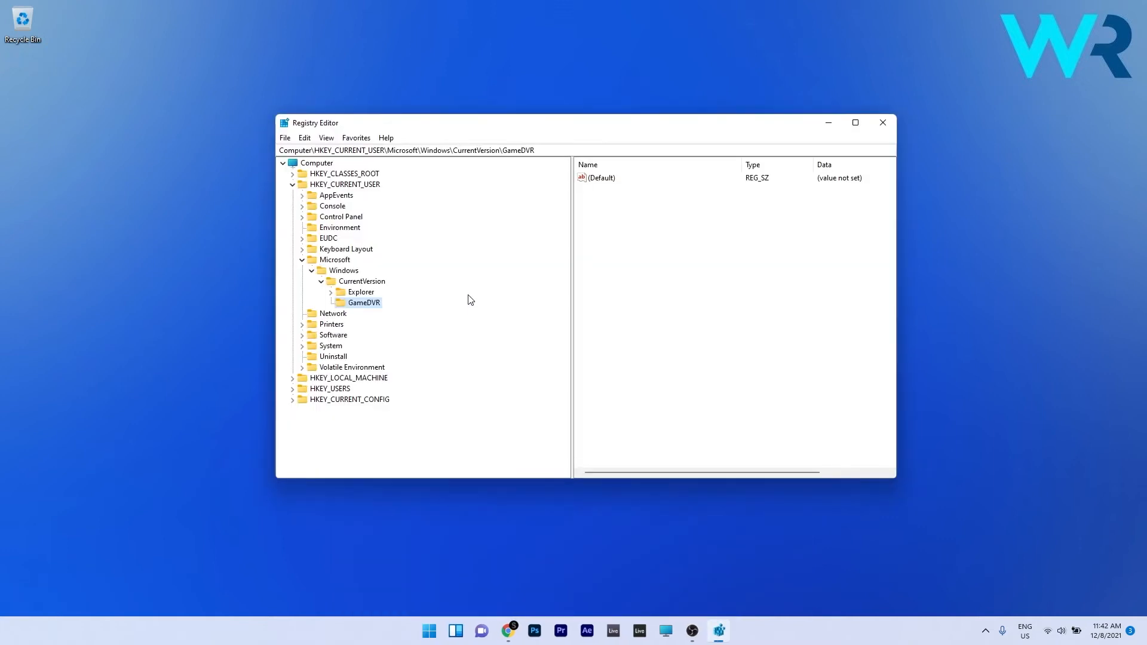
Step: Navigate HKEY_CURRENT_USER\Microsoft\Windows\CurrentVersion\GameDVR and bring up the new-value menu
left_click(344, 184)
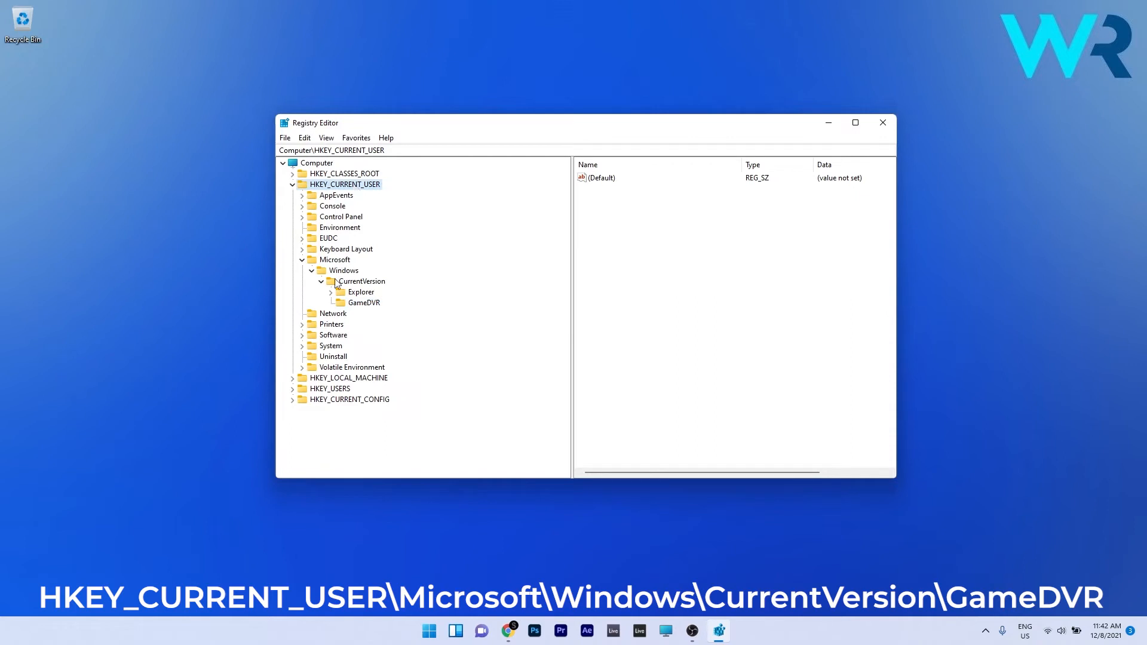
left_click(334, 260)
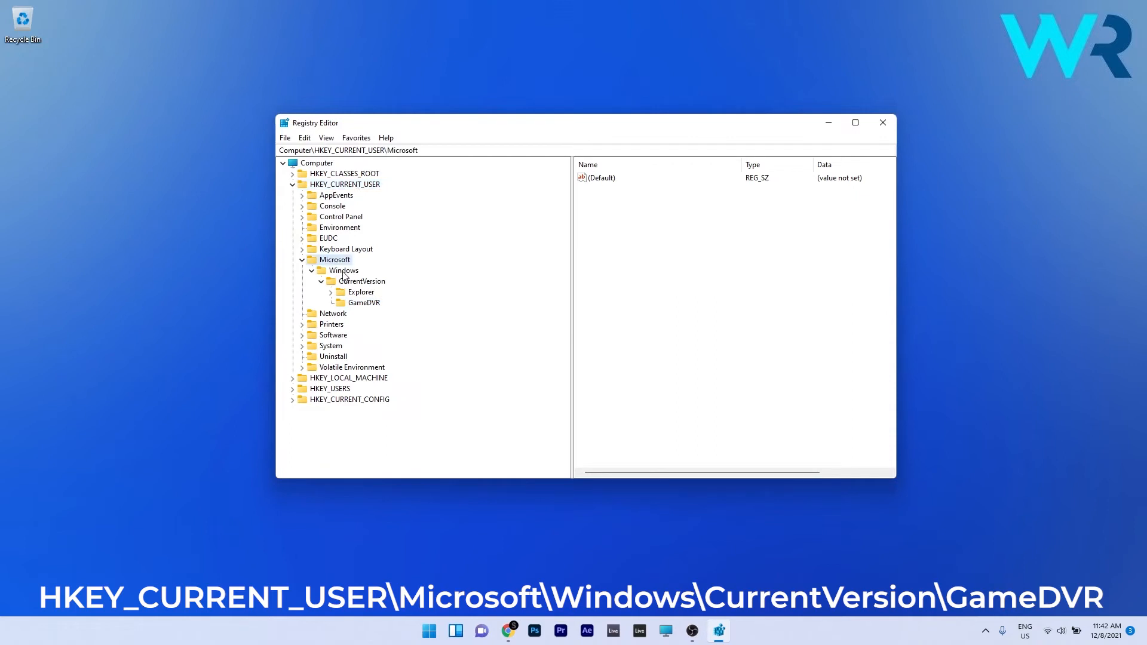
left_click(343, 270)
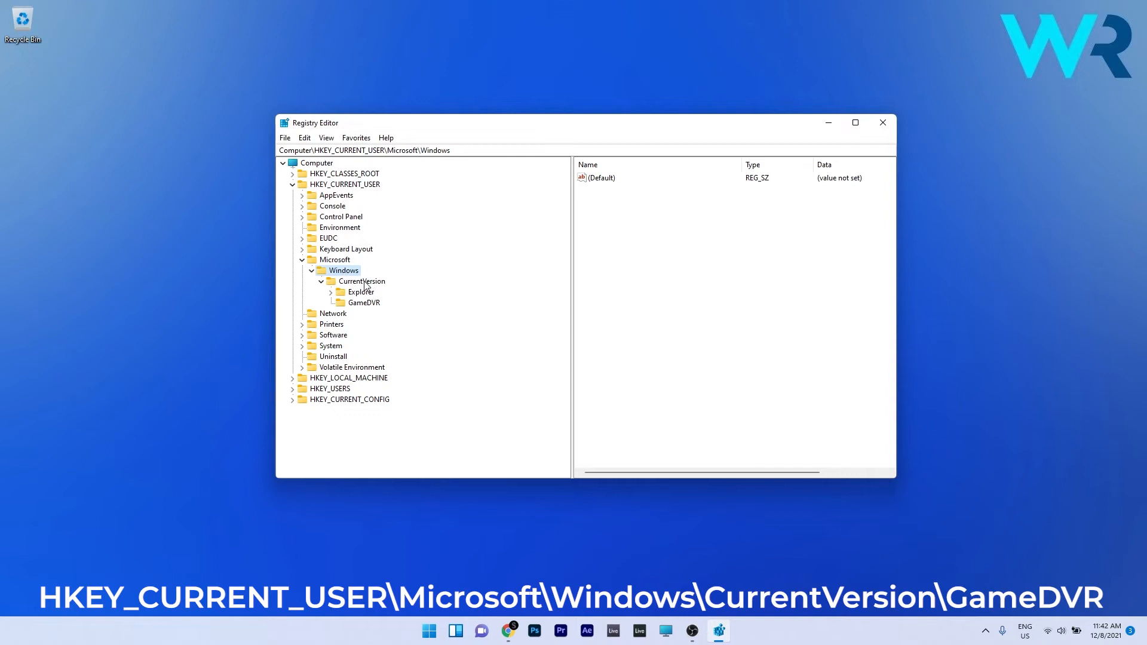
left_click(361, 280)
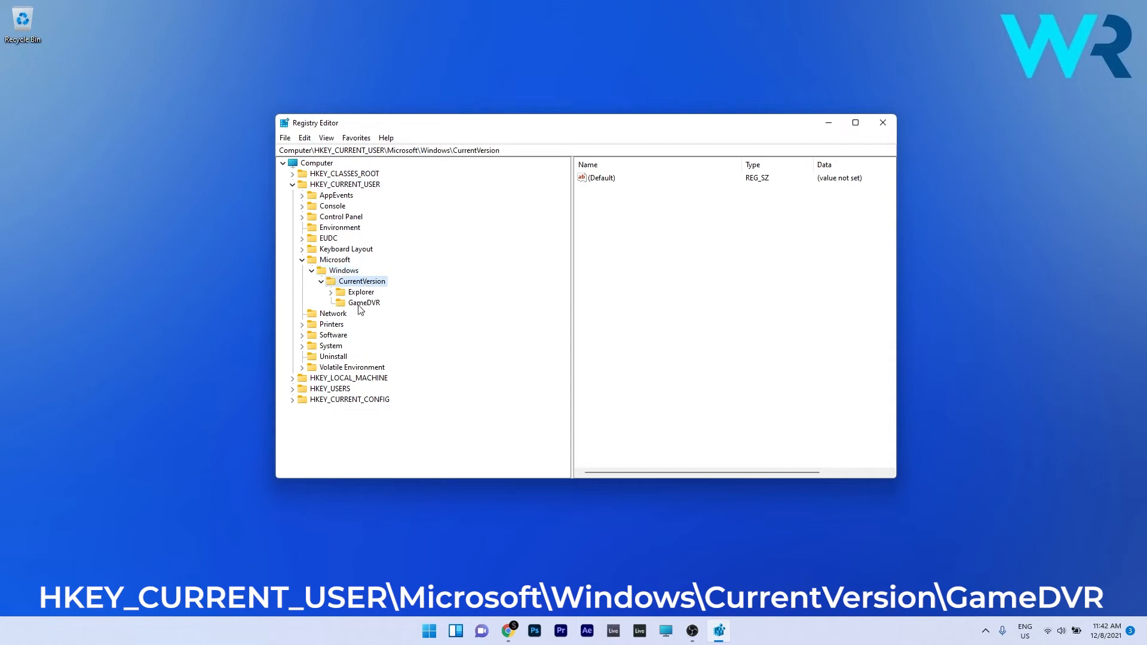
left_click(364, 302)
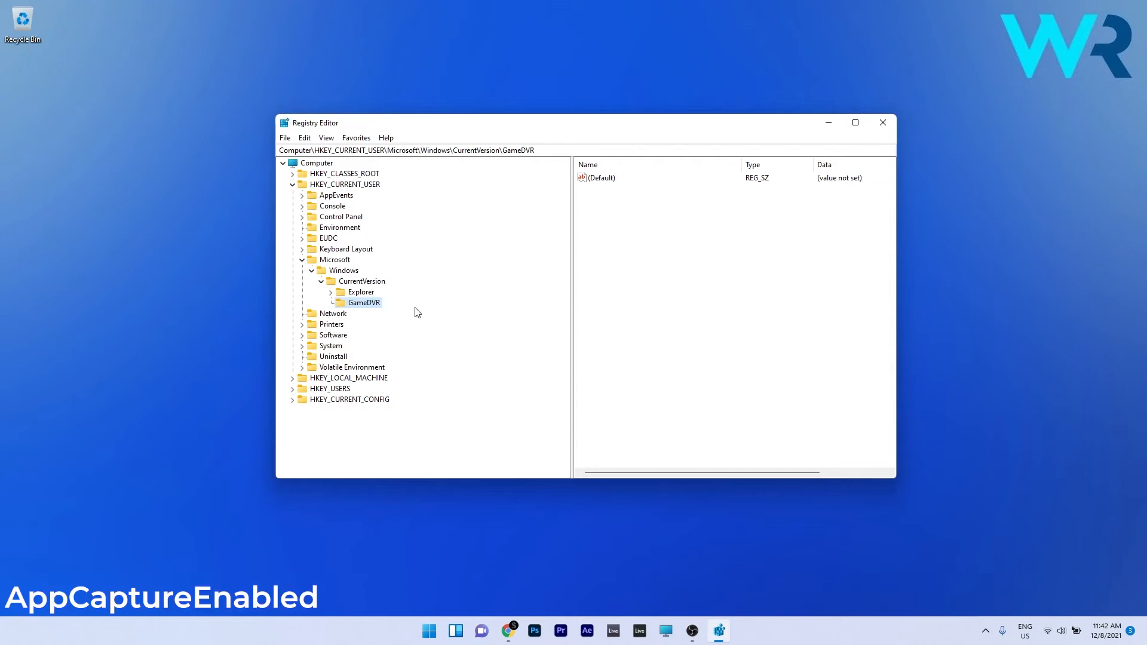
mouse_move(709, 311)
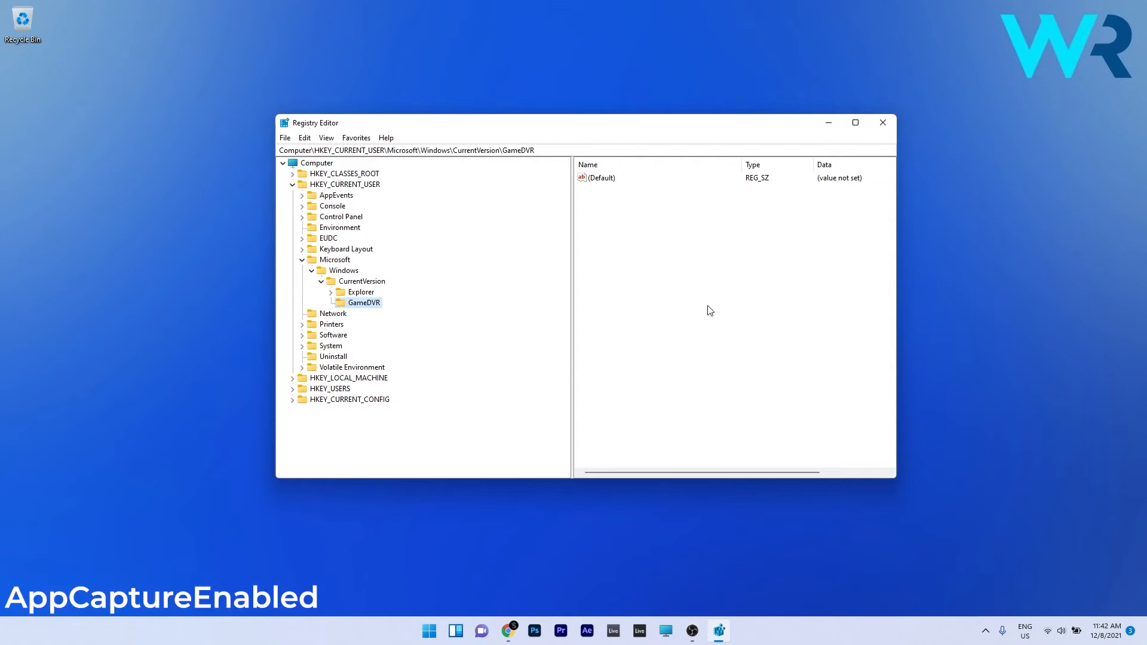
right_click(709, 310)
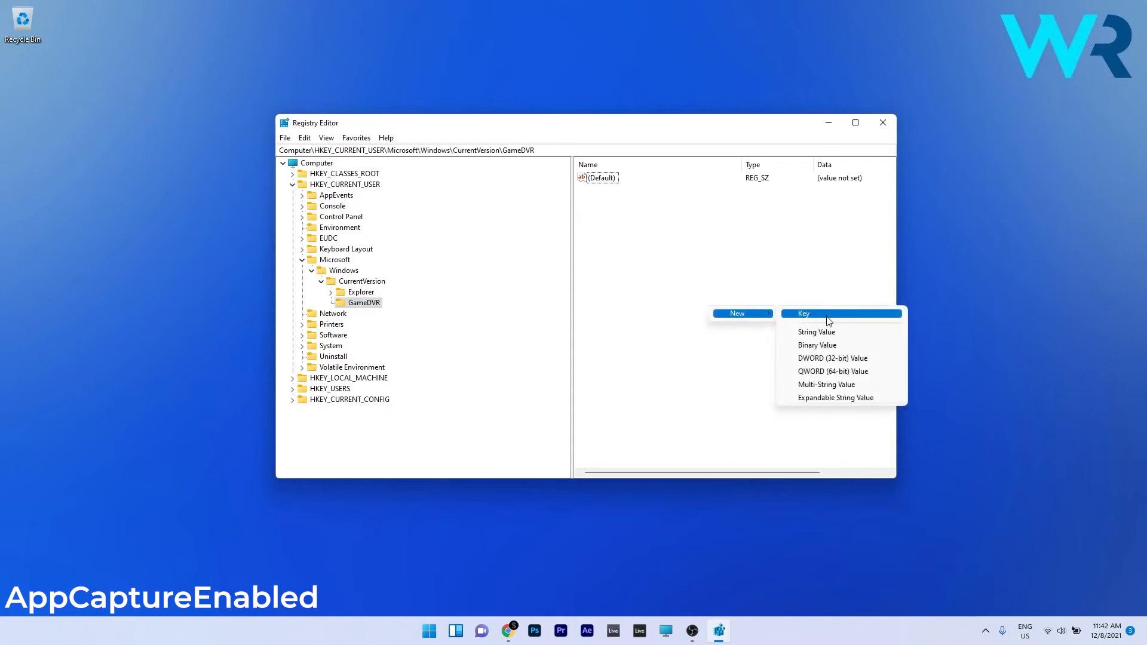
Step: Create a DWORD (32-bit) value named AppCaptureEnabled under GameDVR with data 1
left_click(833, 357)
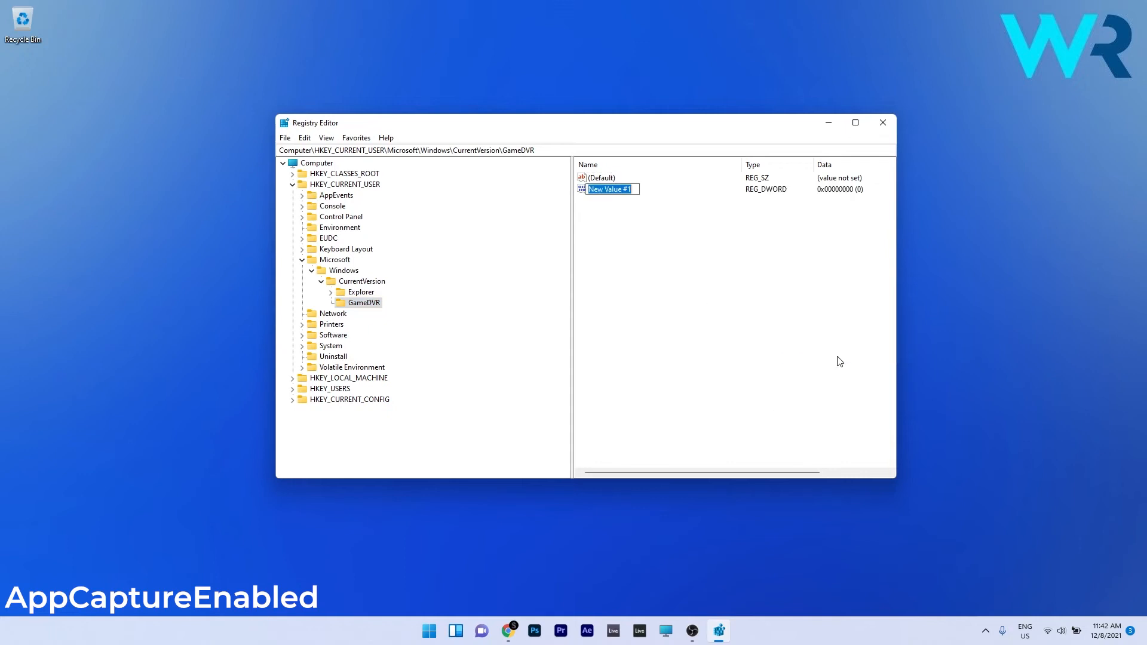
type("AppCapture")
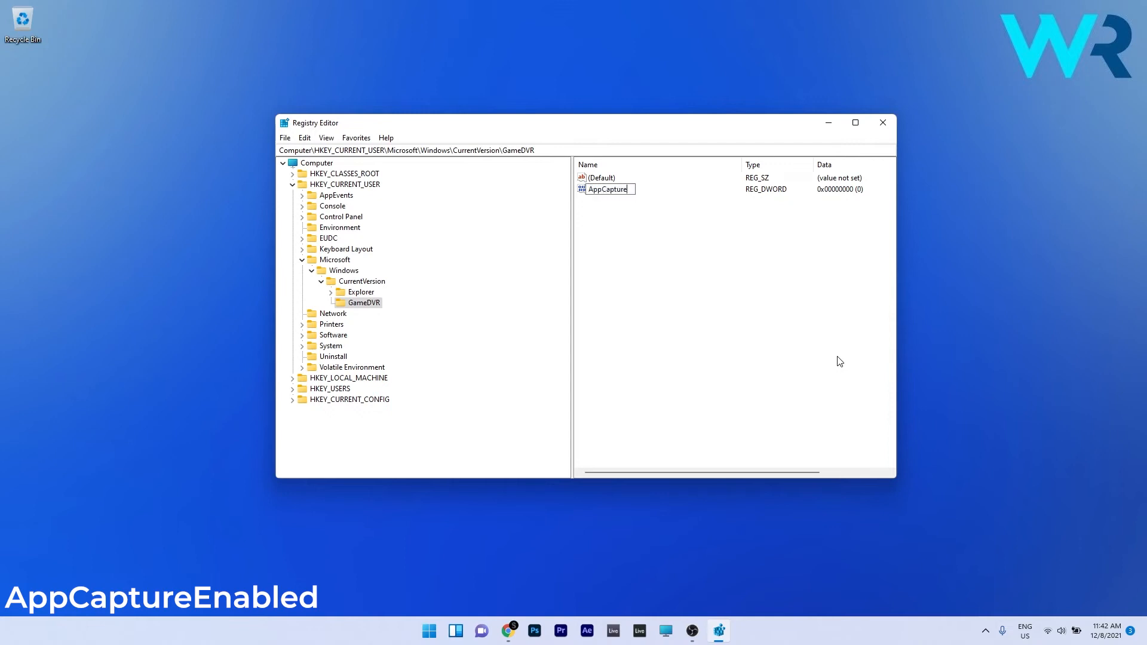
double_click(614, 189)
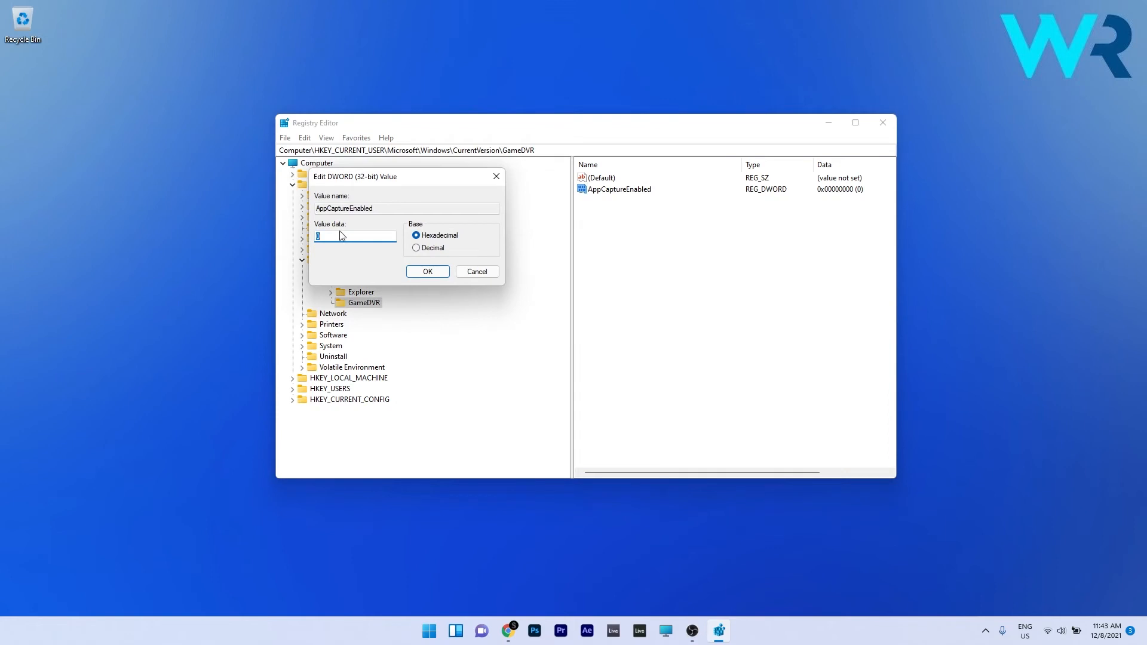
type("1")
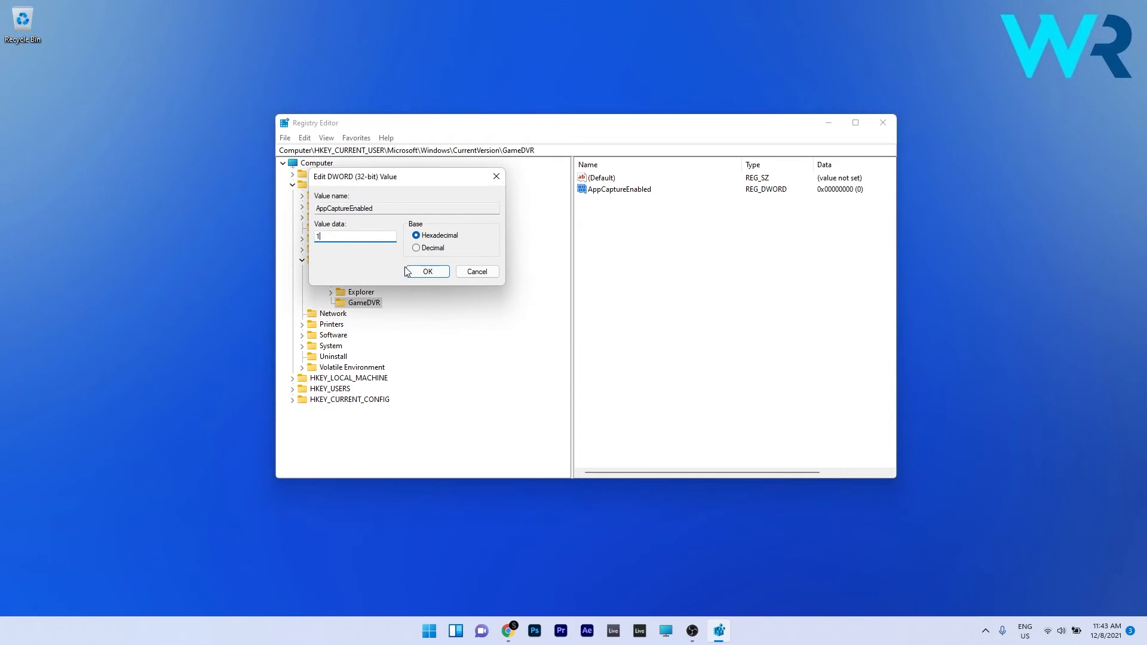
left_click(426, 271)
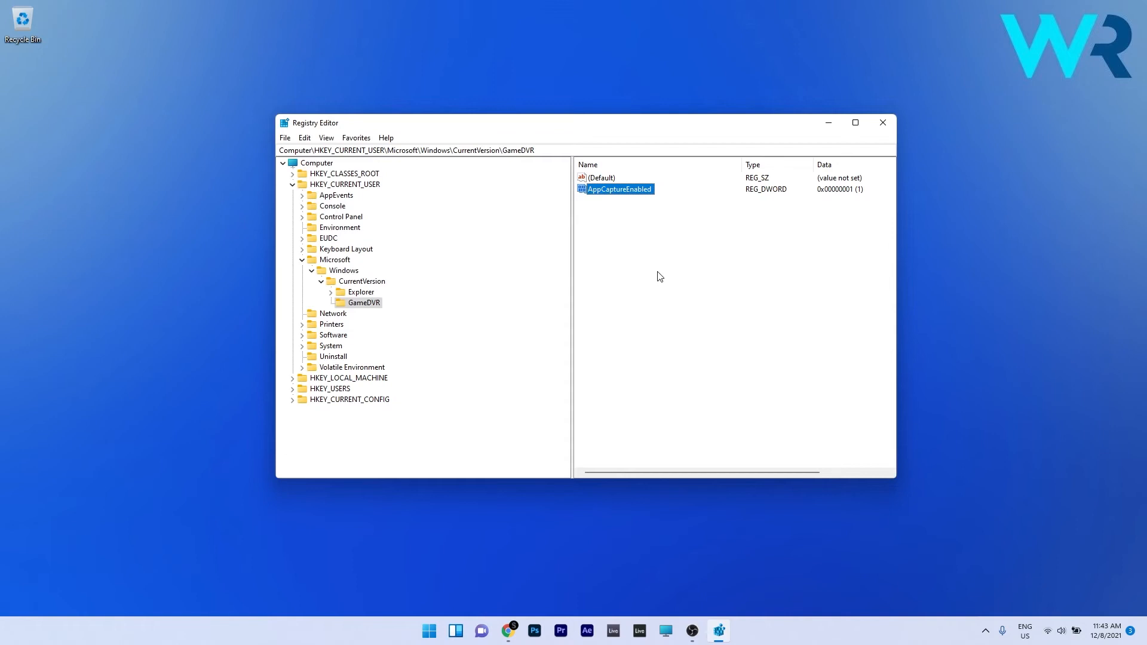
Step: Close Registry Editor and launch Command Prompt as administrator via a 'cmd' search
left_click(882, 122)
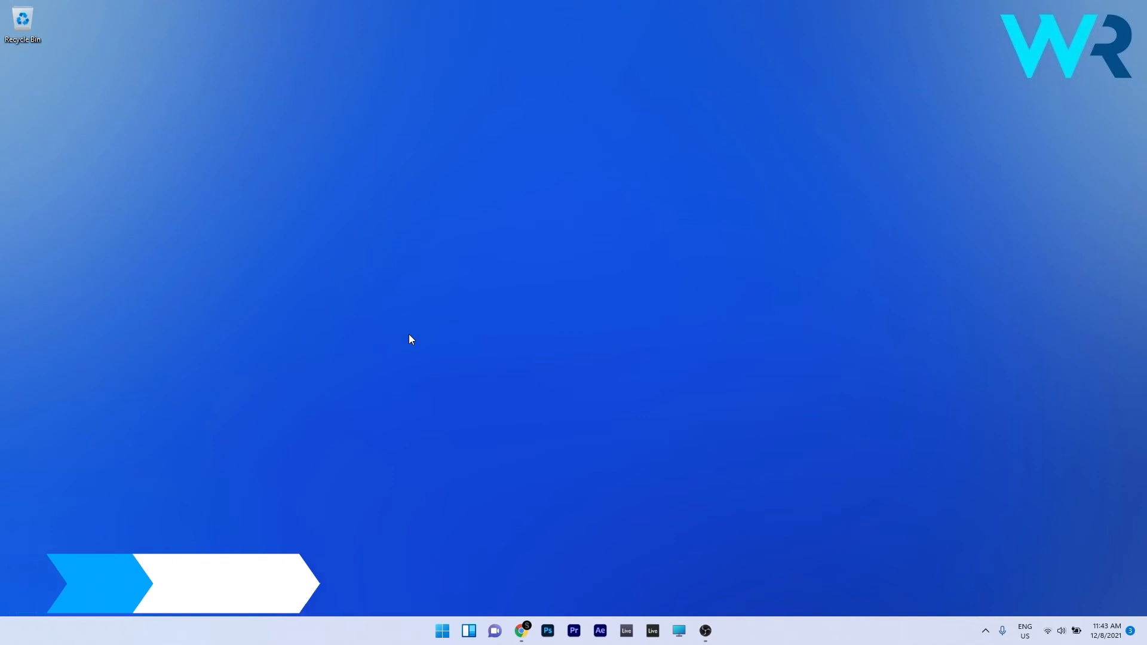
left_click(441, 631)
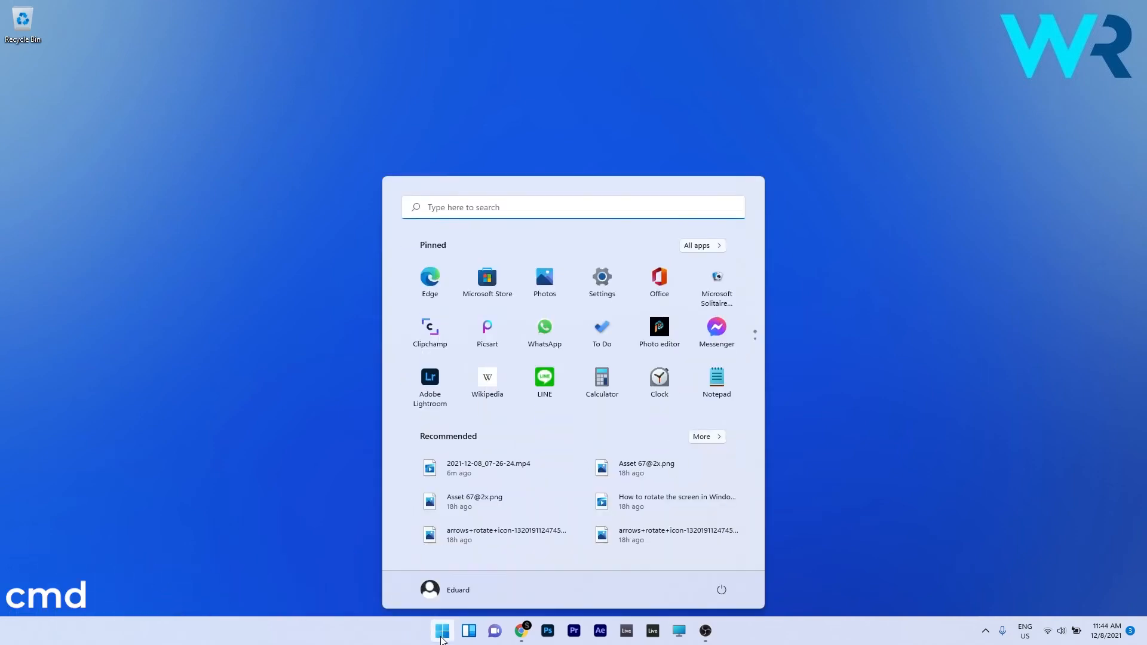
type("cmd")
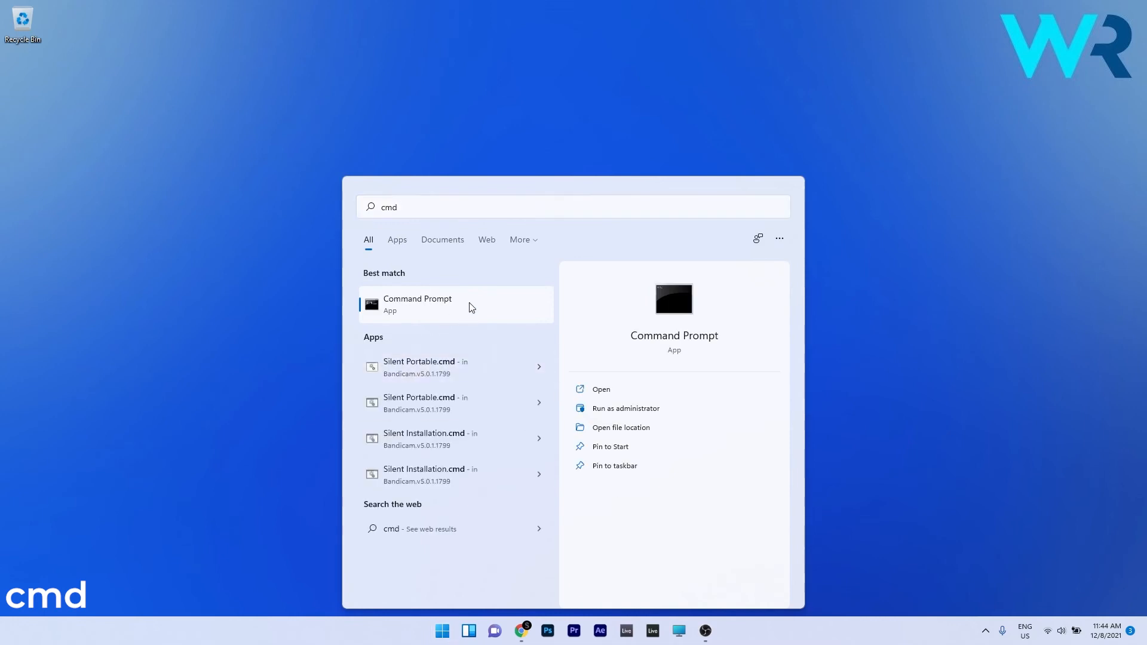
left_click(625, 409)
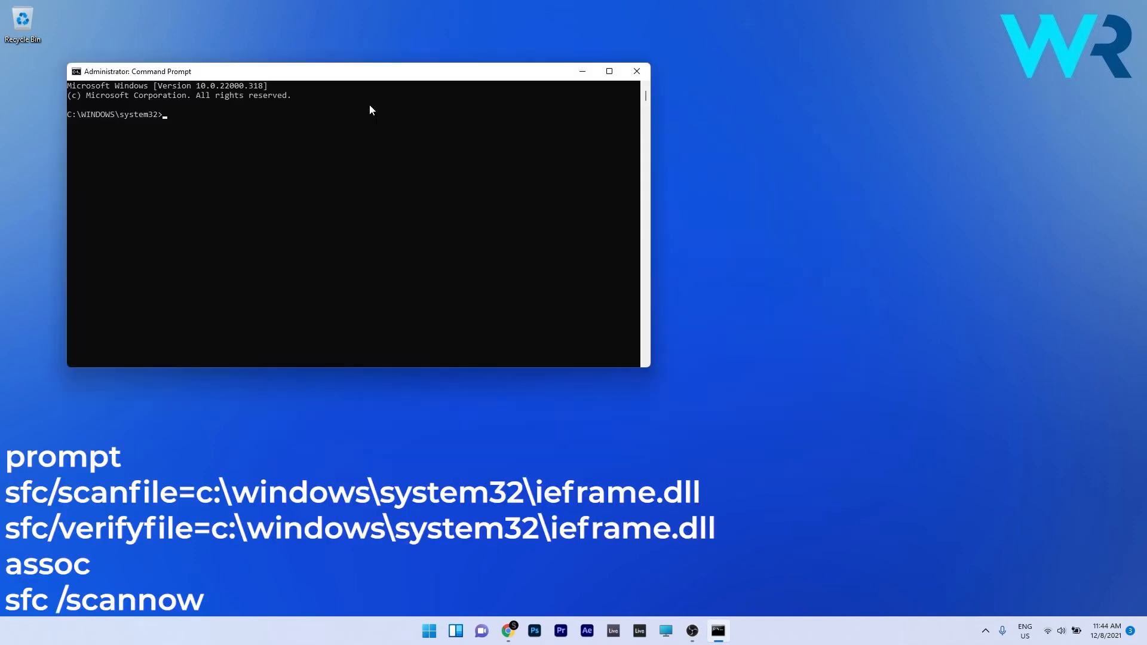
Step: Run sfc /scanfile and /verifyfile on ieframe.dll and sfc /scannow, then close Command Prompt
type("sfc/scanfile=c:\\windows\\system32\\ieframe.dll")
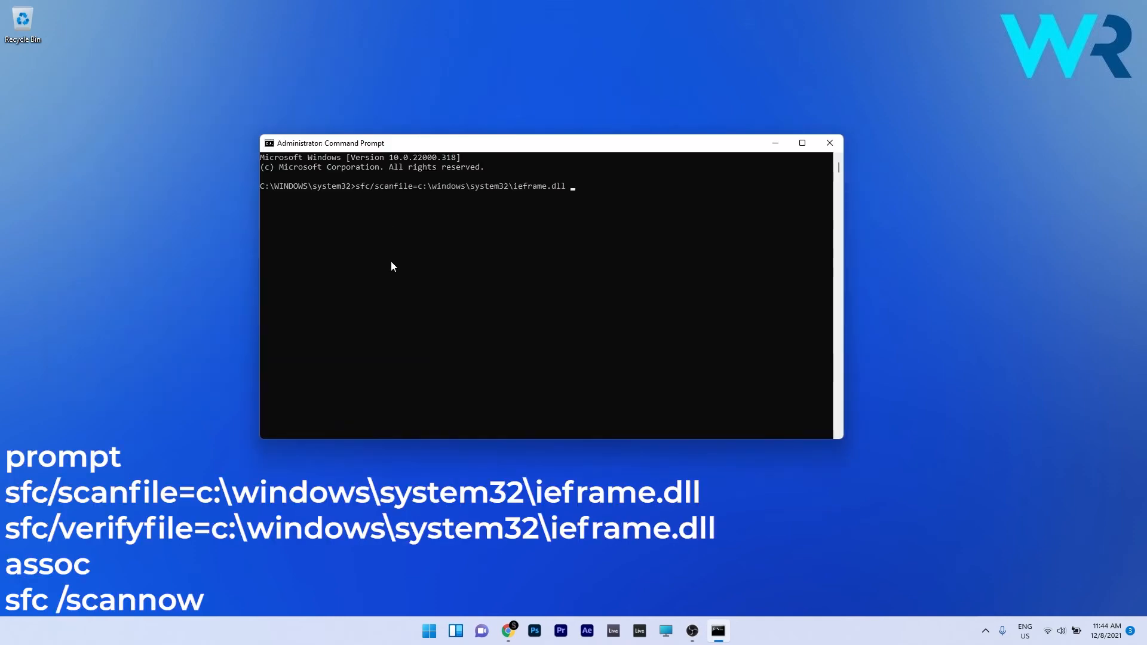
type("sfc/verifyfile=c:\\windows\\system32\\ieframe.dll")
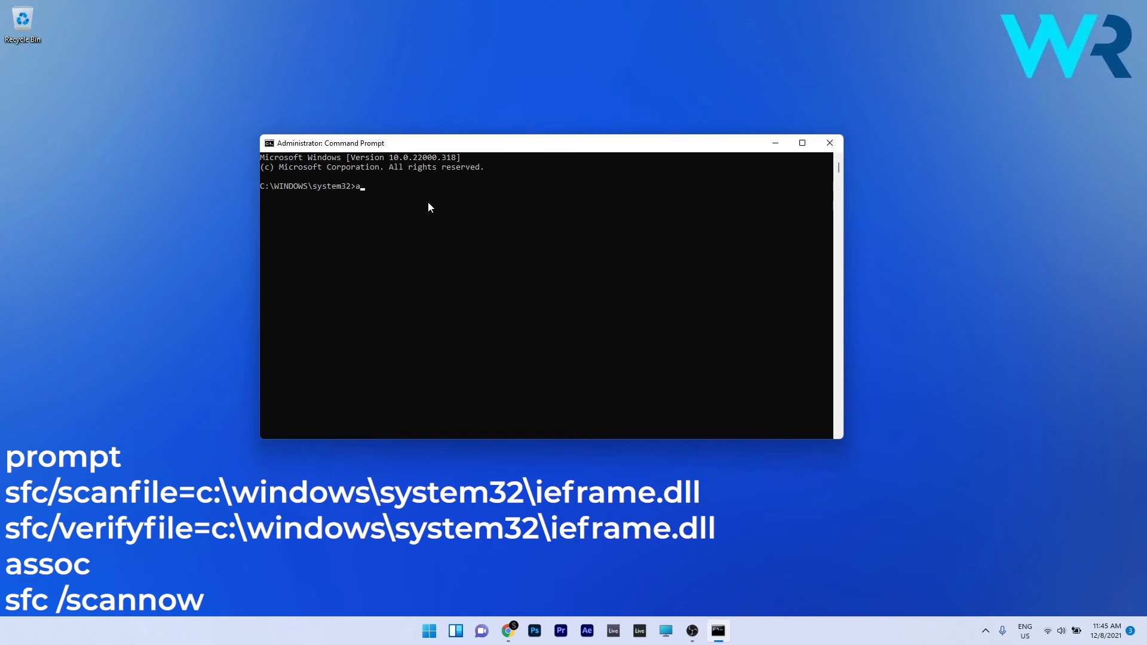
type("sfc /scannow")
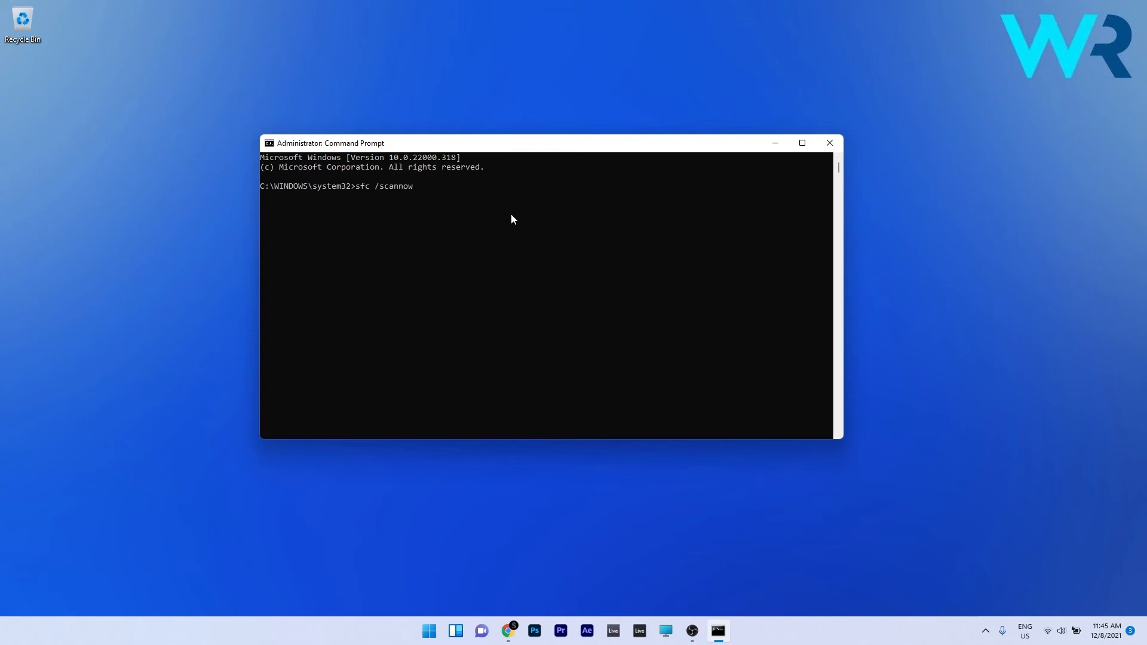
left_click(829, 142)
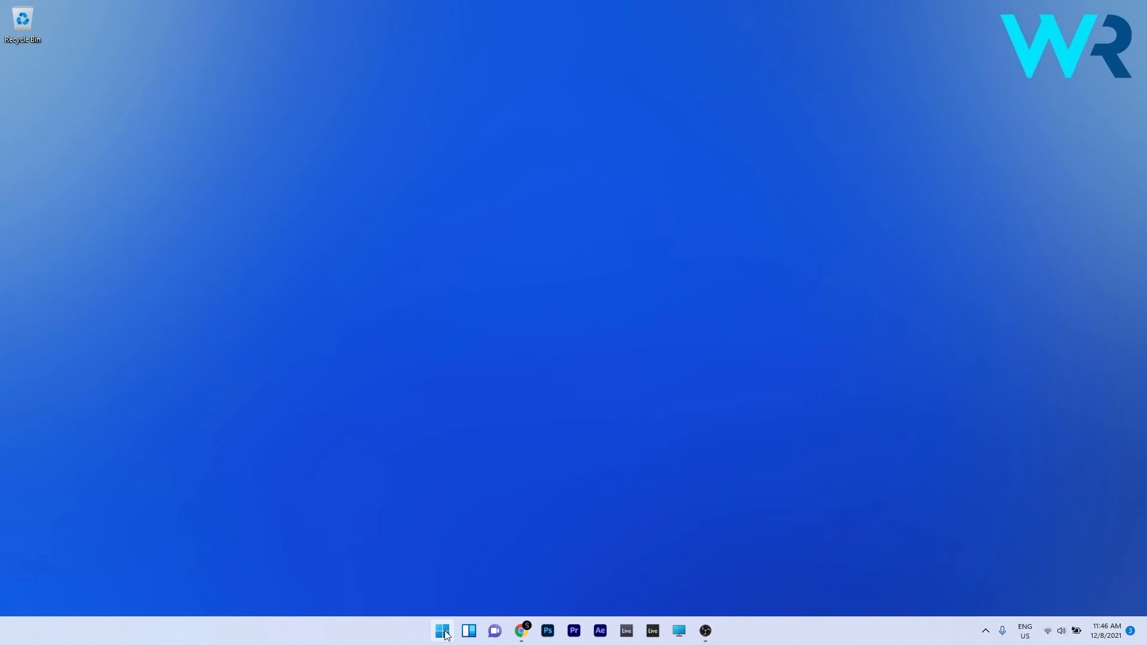
Step: Search 'gpedit.msc' from Start to launch the Local Group Policy Editor
type("gpedit.ms")
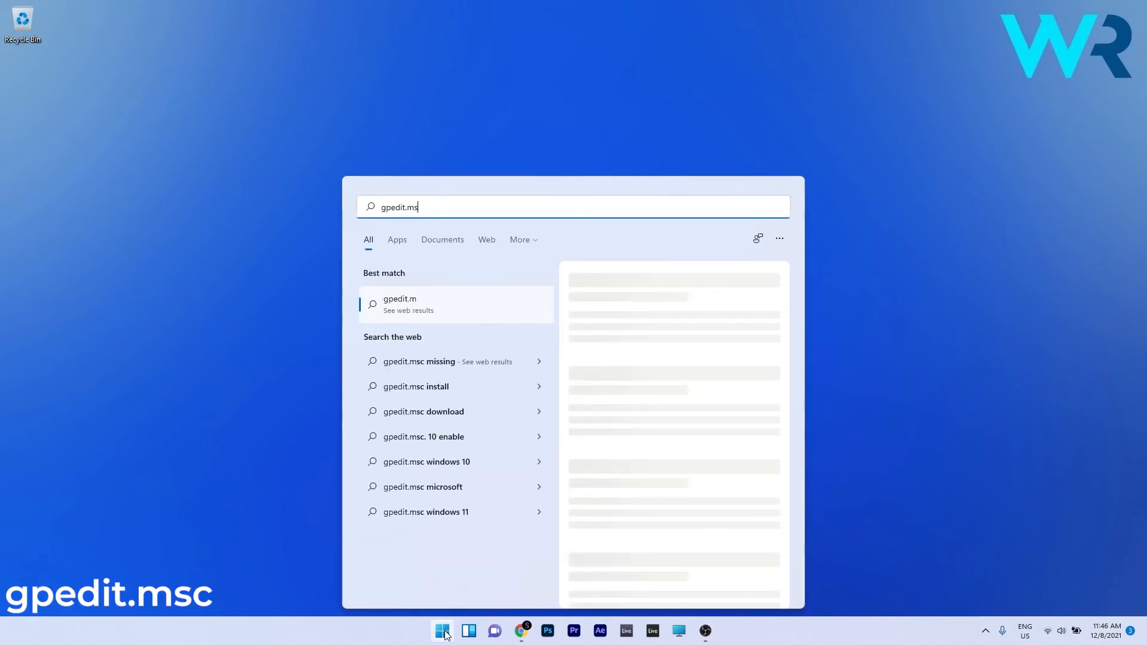
type("c")
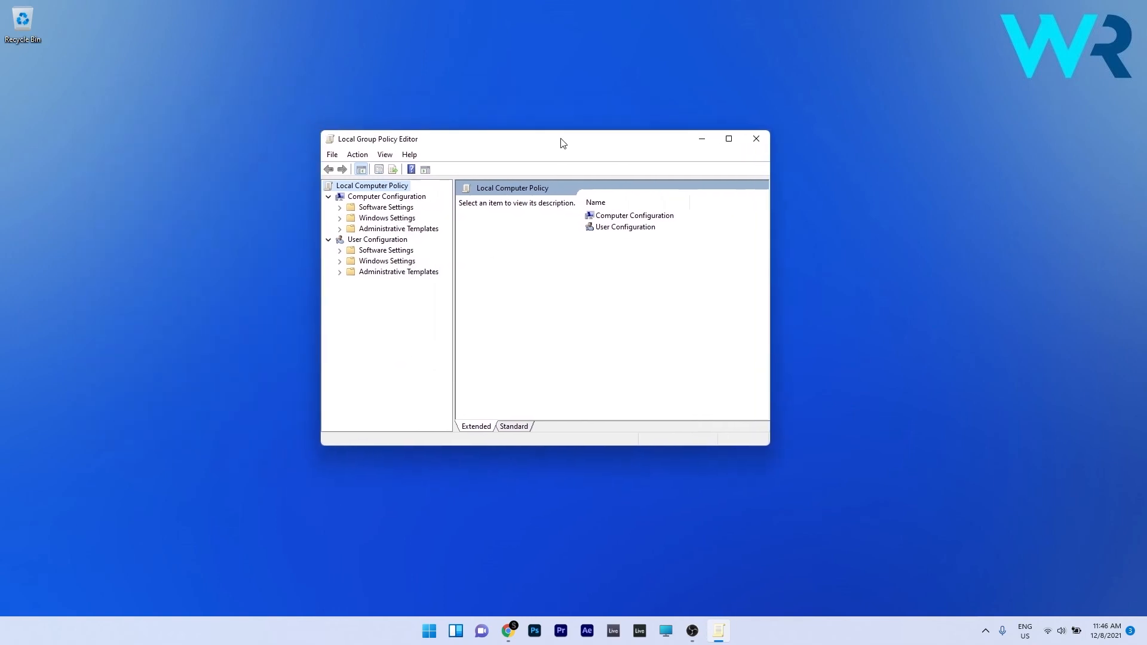
Step: Browse Computer Configuration to Windows Game Recording and Broadcasting and open its enable/disable policy
left_click(386, 196)
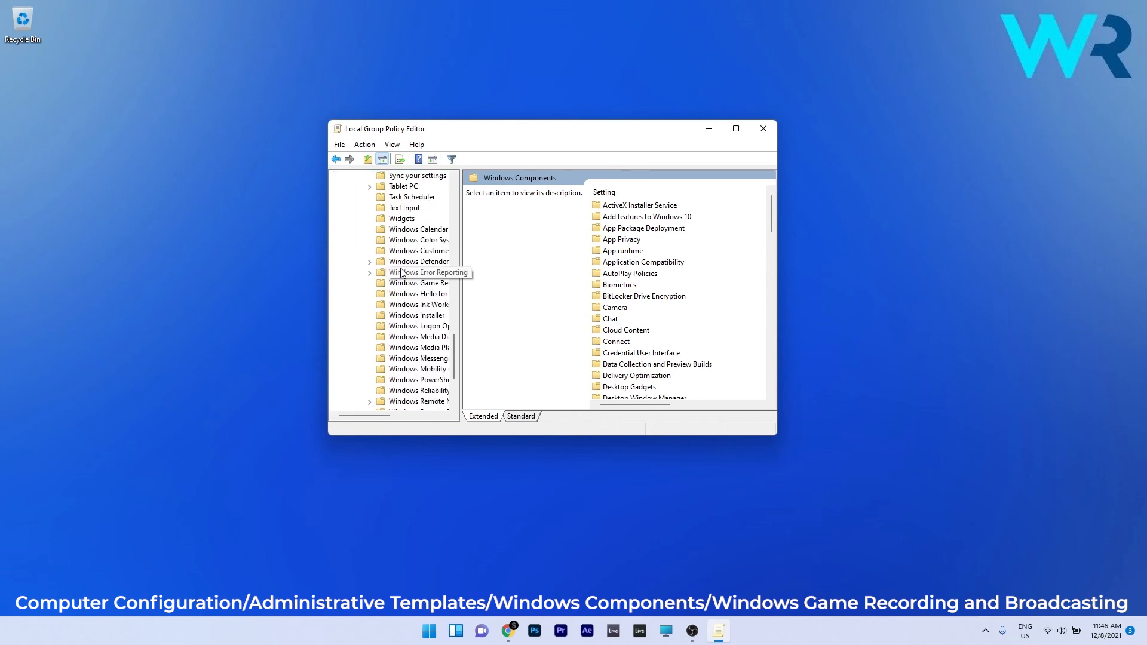
mouse_move(421, 283)
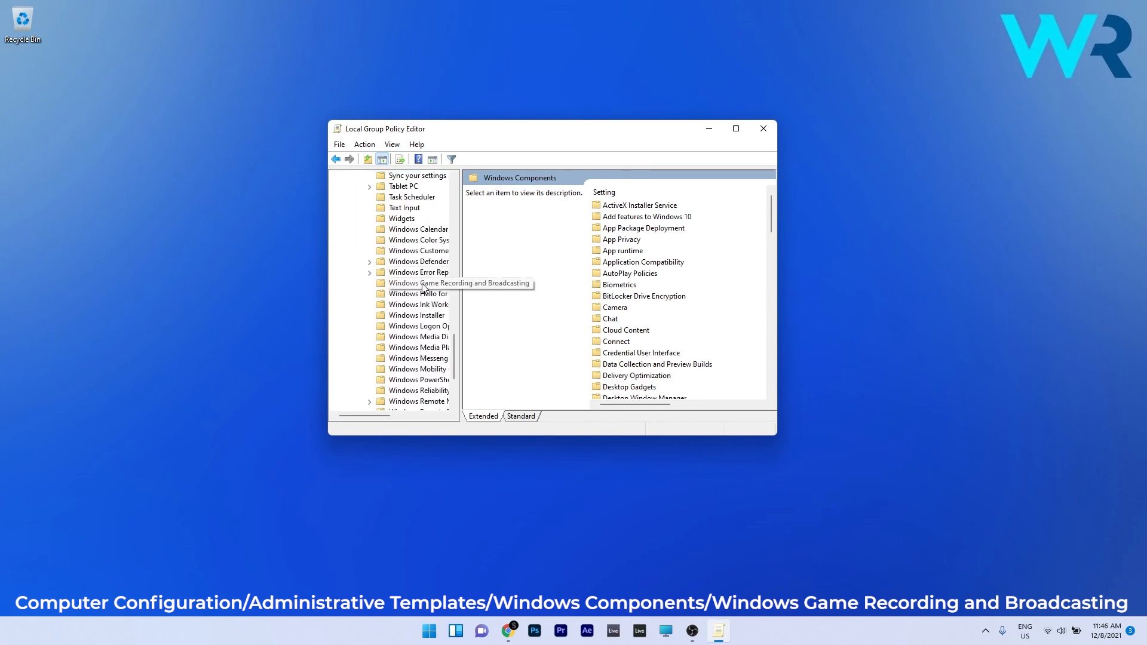
left_click(417, 284)
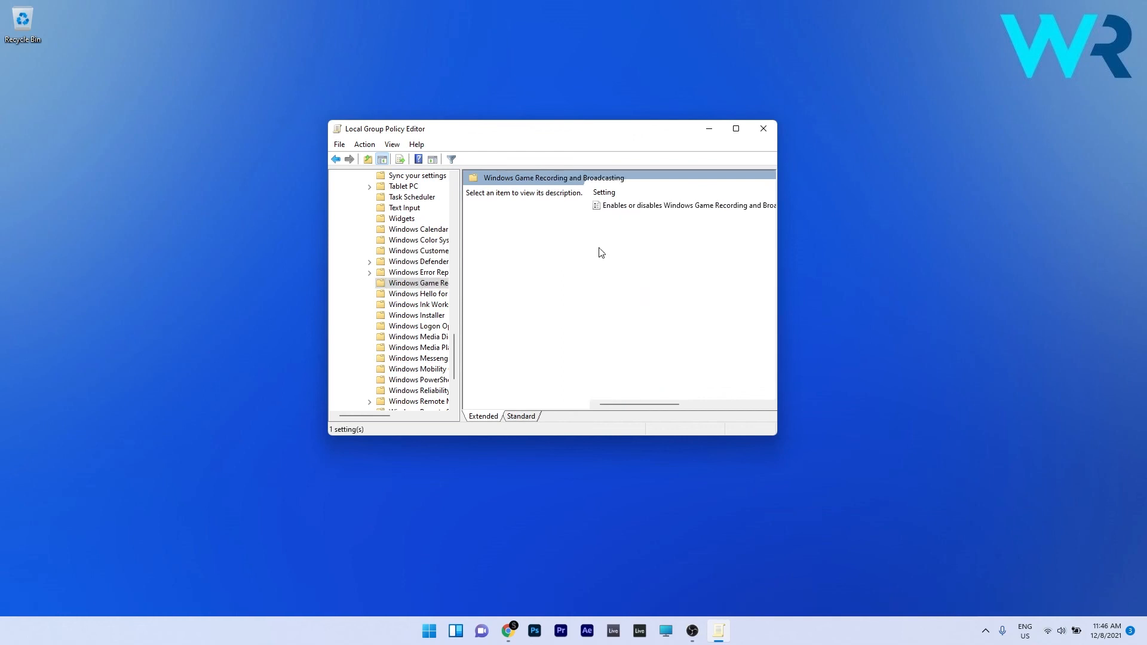
mouse_move(645, 209)
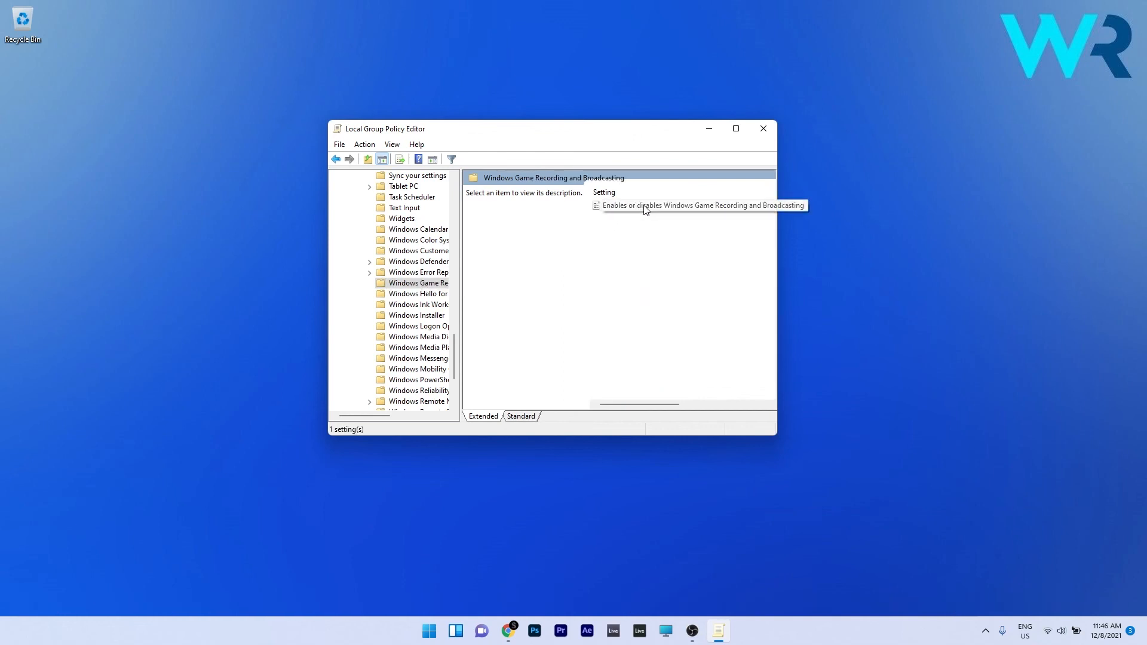
double_click(699, 204)
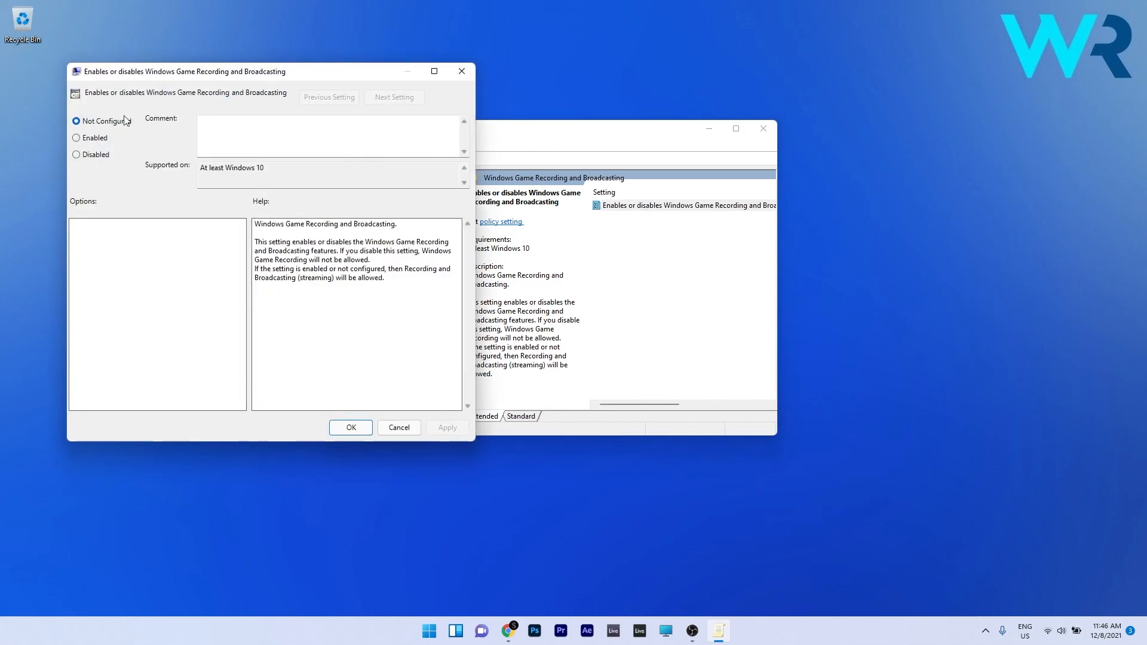
Step: Set Windows Game Recording and Broadcasting to Enabled and confirm with OK
left_click(77, 138)
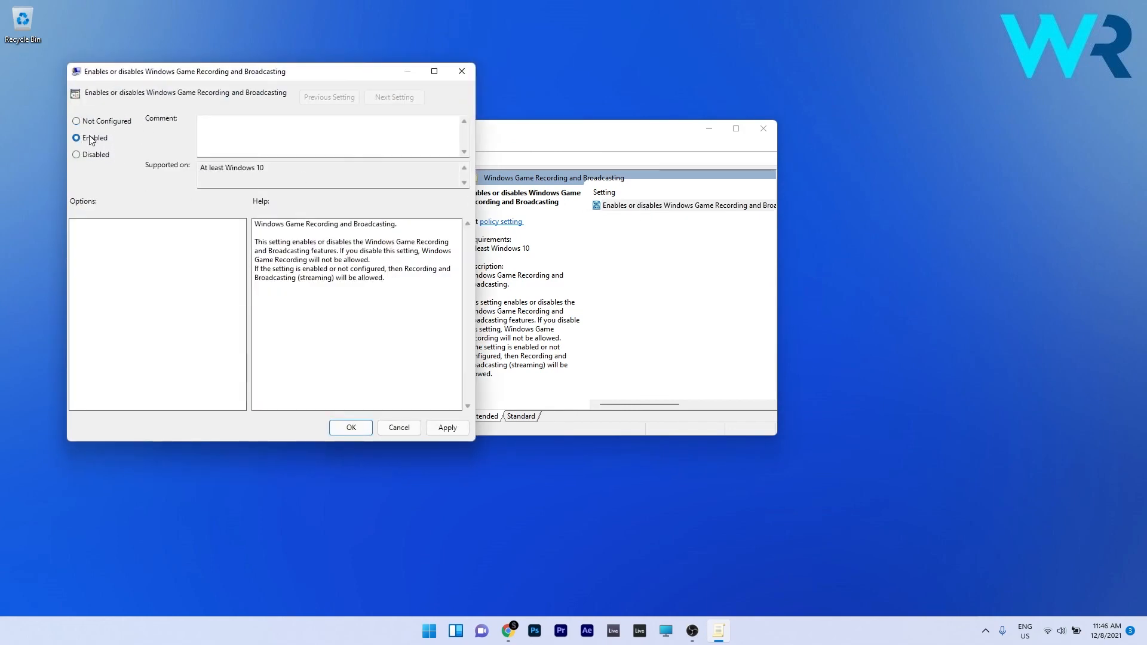
mouse_move(350, 428)
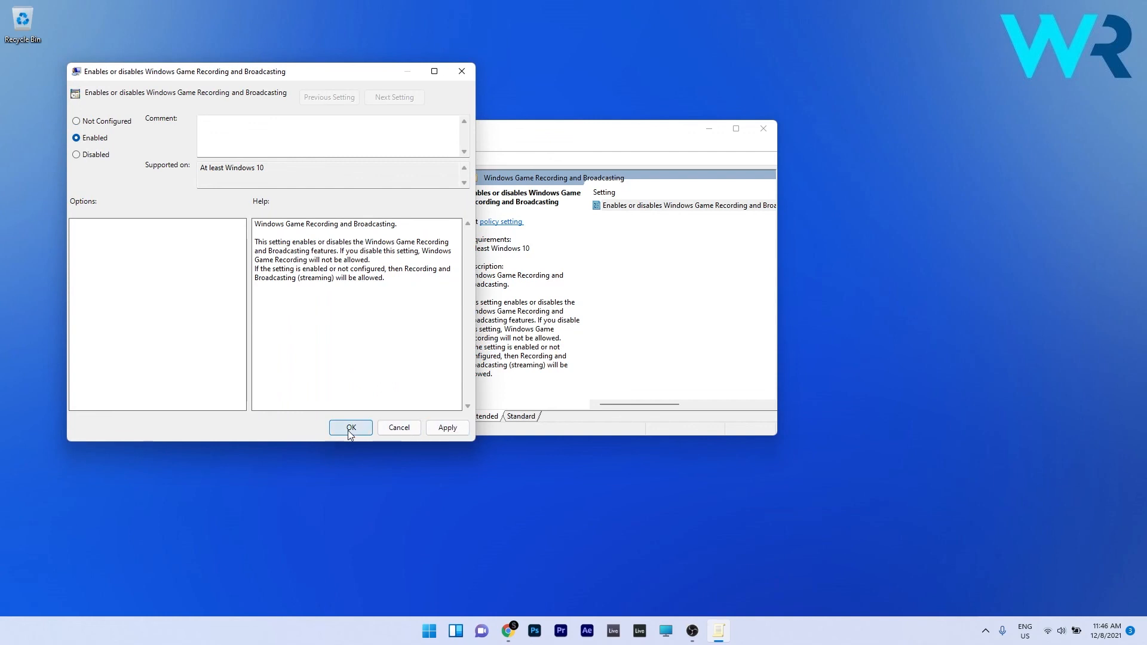
left_click(350, 428)
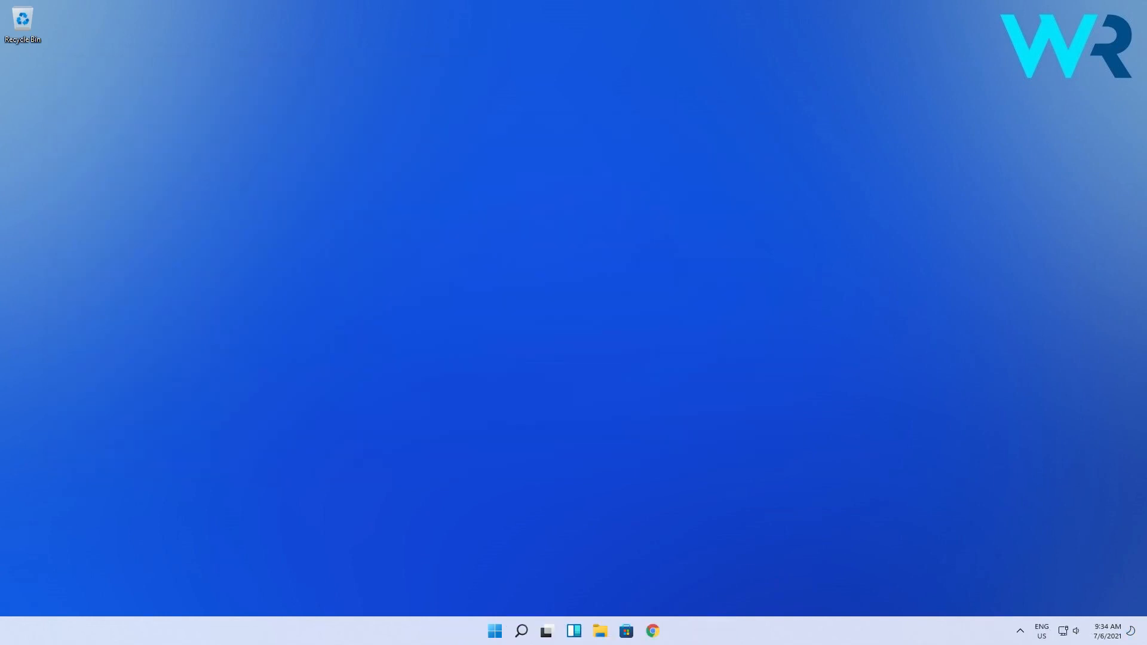